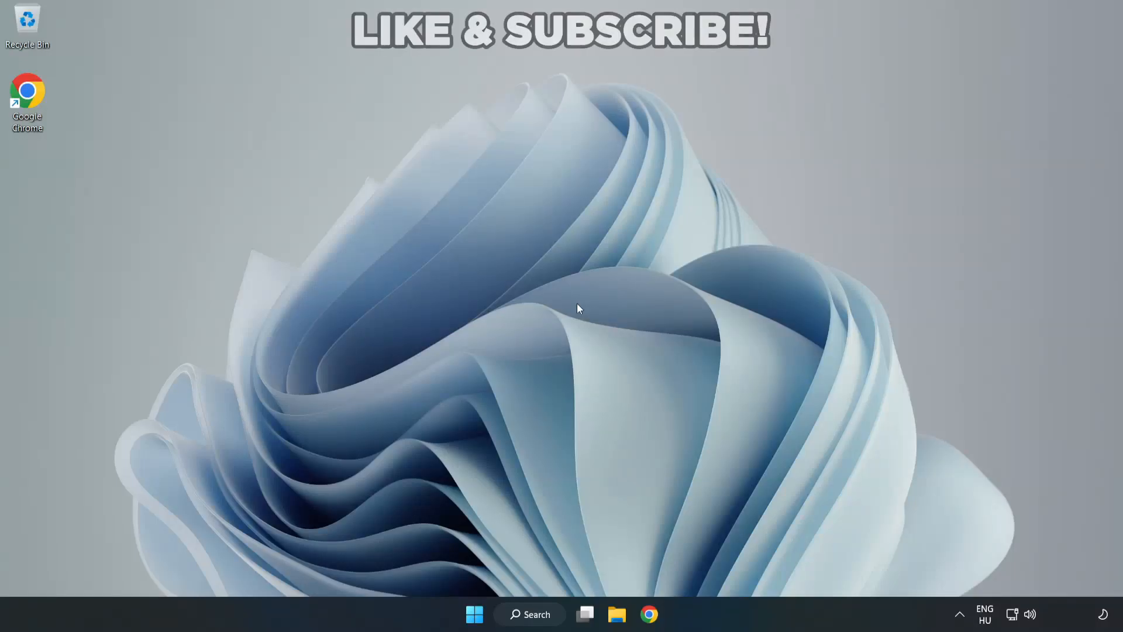
{"action": "mouse_move", "coordinate": [619, 313]}
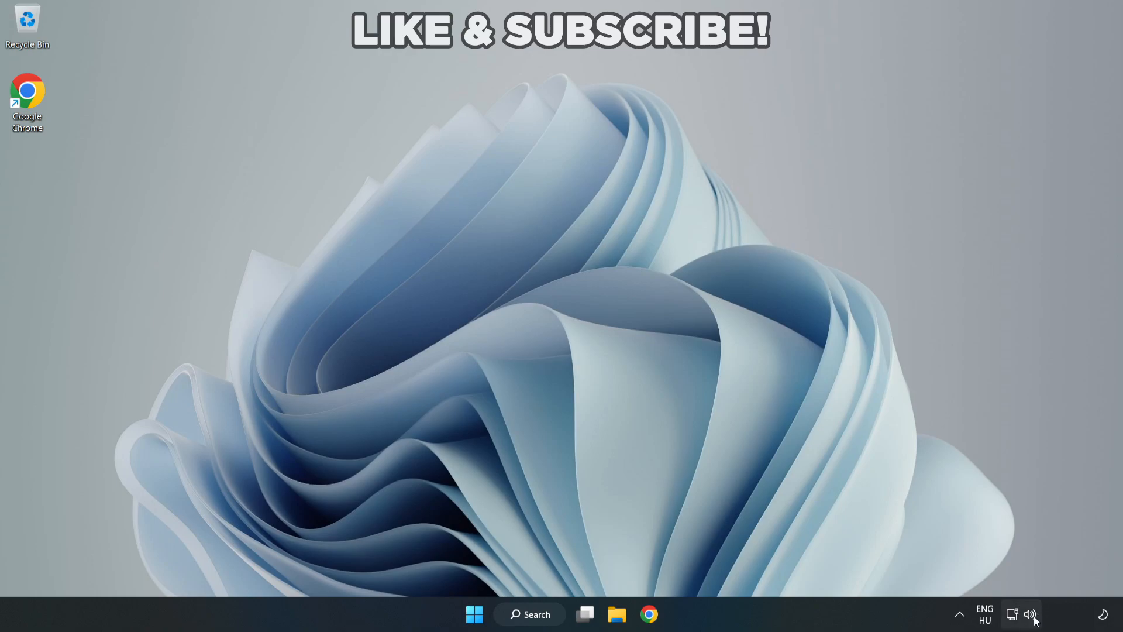
- Change the output device from CABLE Input to Speakers (High Definition Audio Device) in quick settings
{"action": "left_click", "coordinate": [1031, 614]}
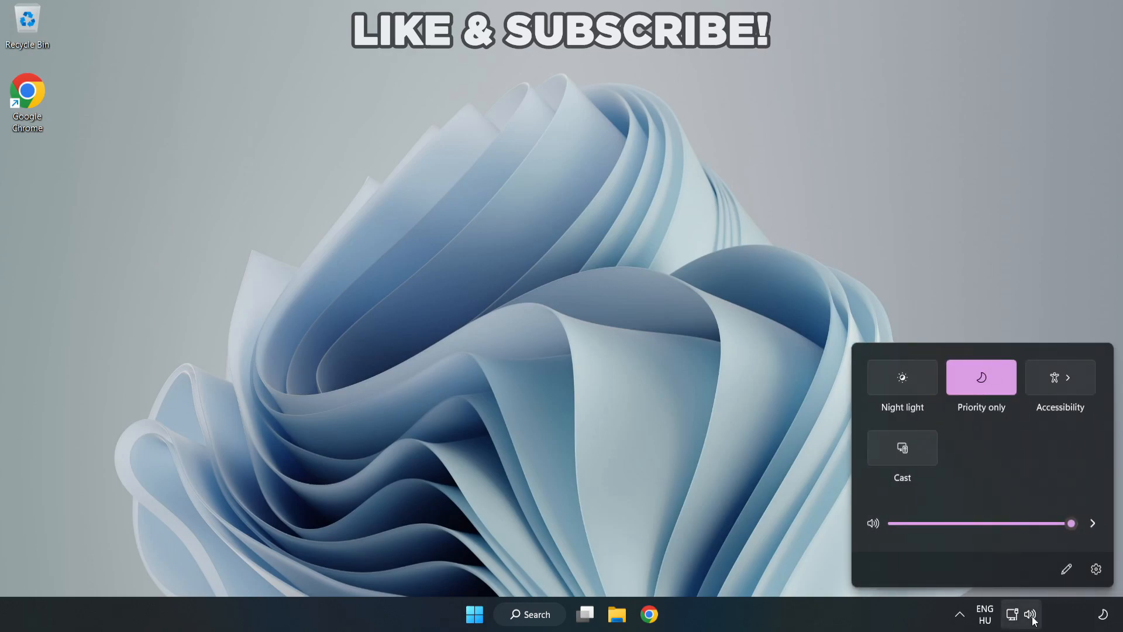
{"action": "mouse_move", "coordinate": [1092, 536]}
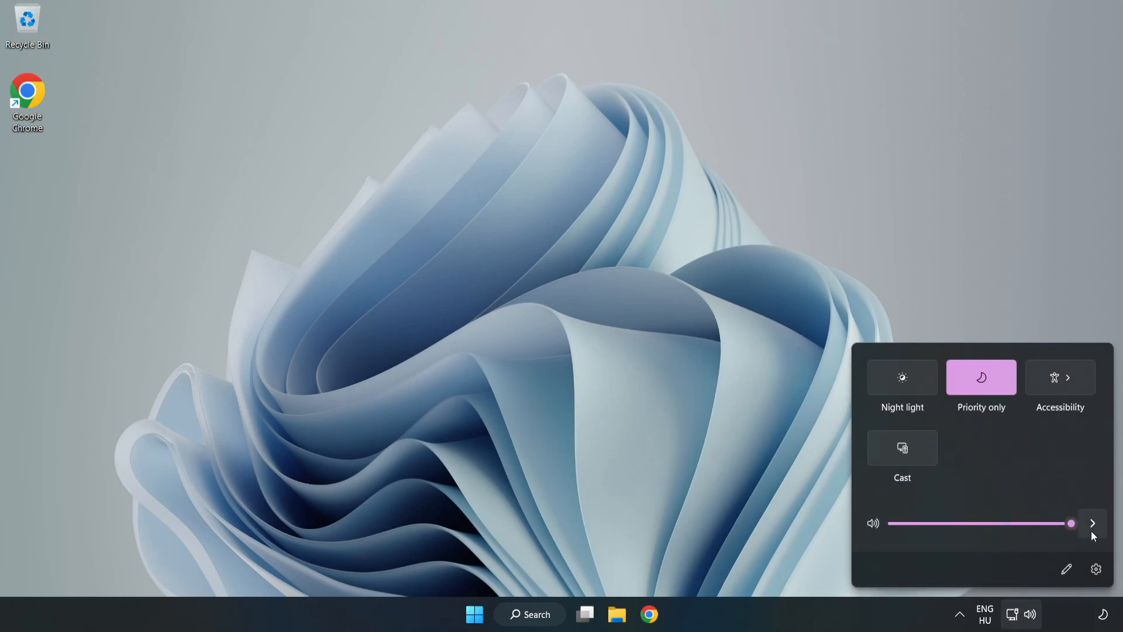
{"action": "mouse_move", "coordinate": [1093, 523]}
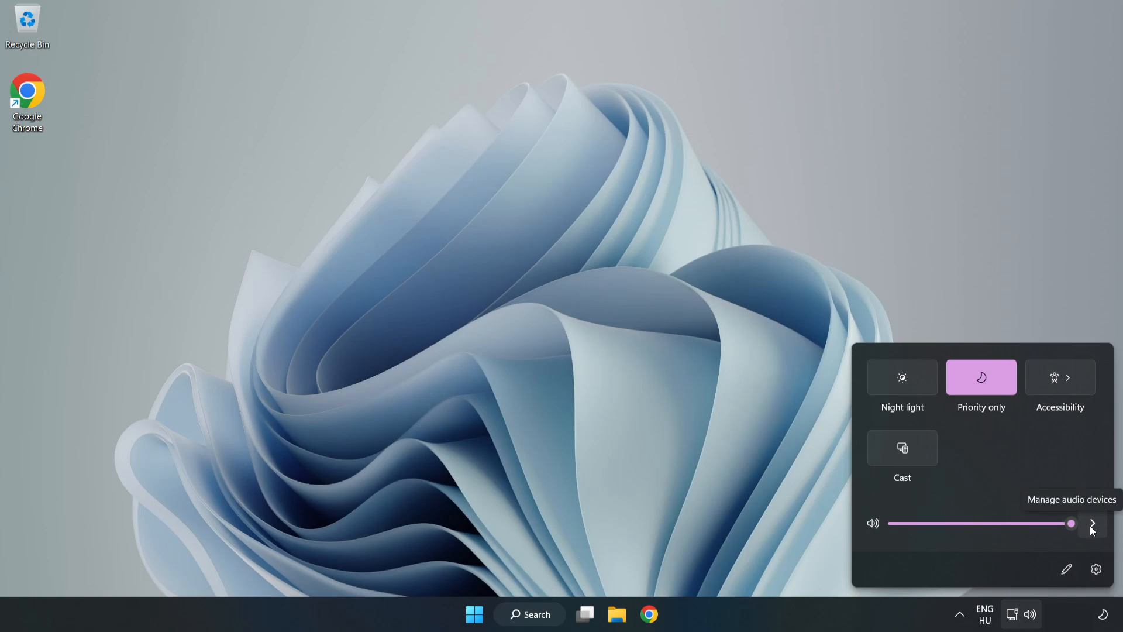
{"action": "left_click", "coordinate": [1092, 524]}
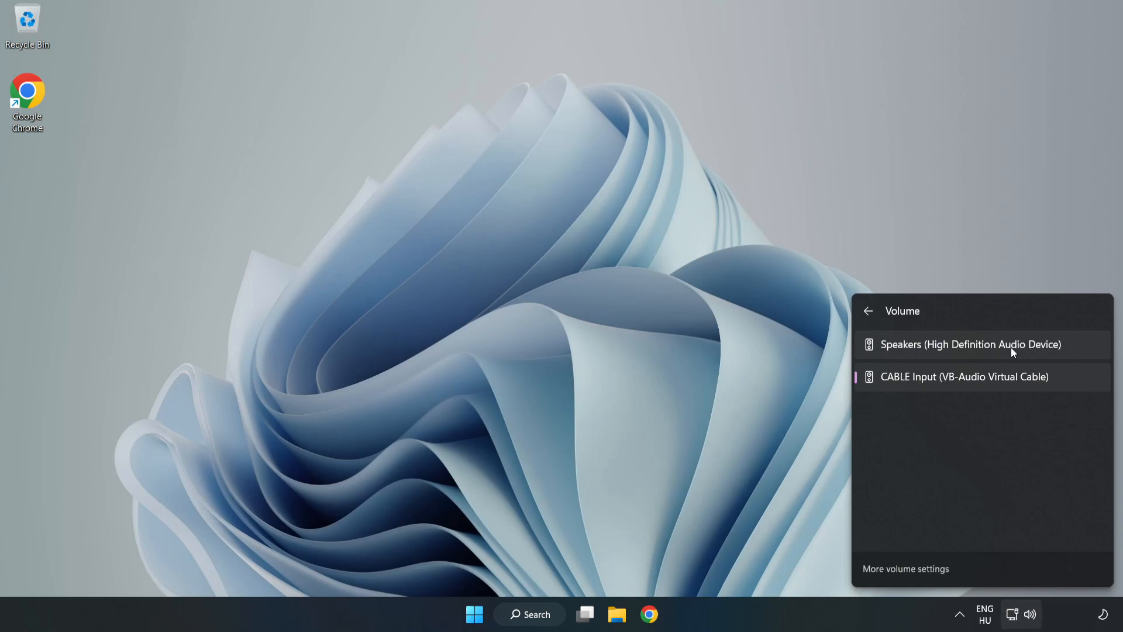
{"action": "left_click", "coordinate": [970, 344]}
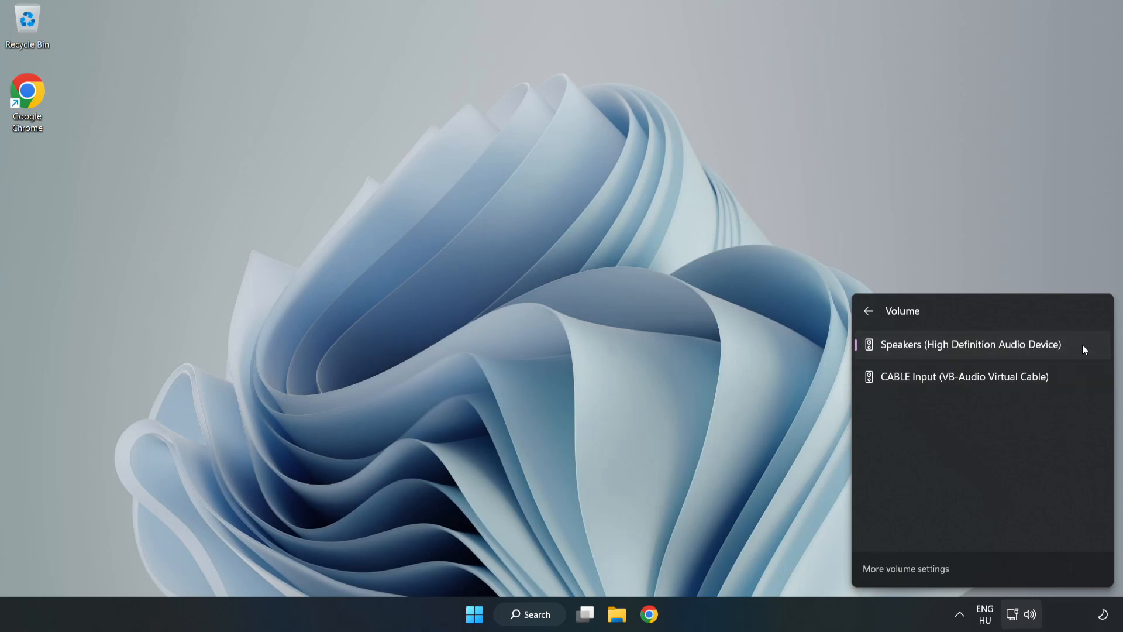
{"action": "mouse_move", "coordinate": [546, 307]}
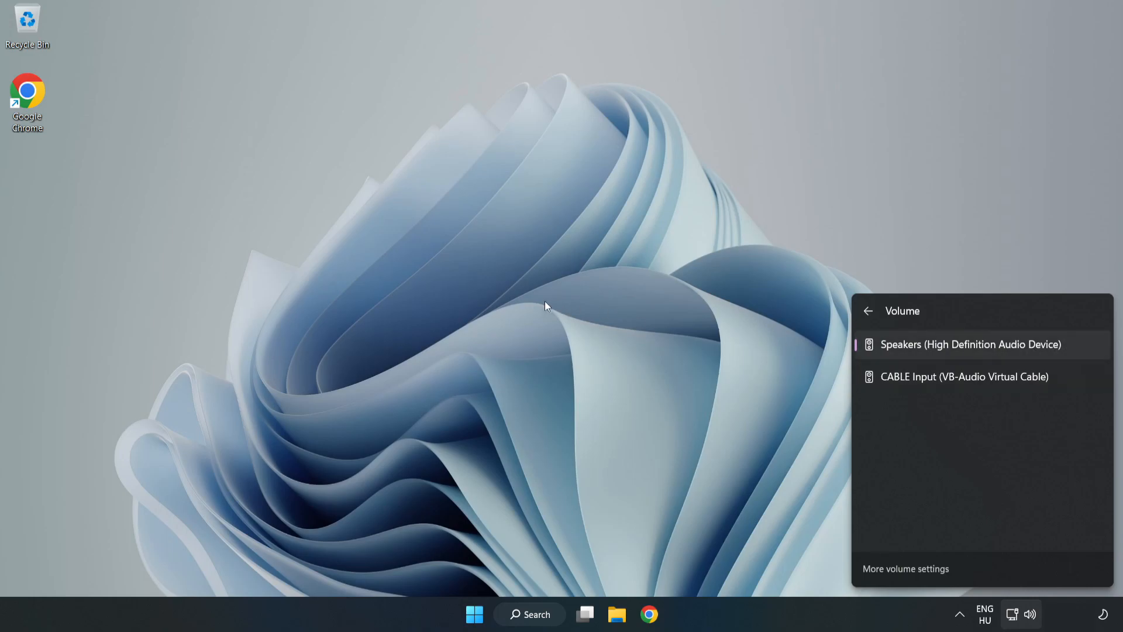
{"action": "left_click", "coordinate": [549, 308]}
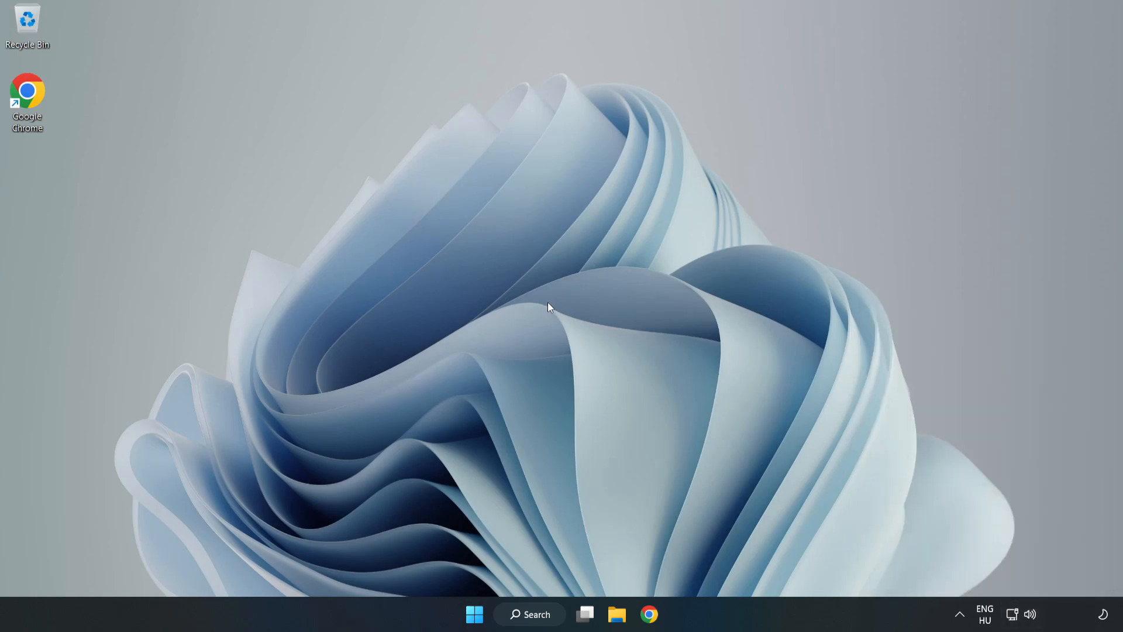
{"action": "mouse_move", "coordinate": [1030, 614]}
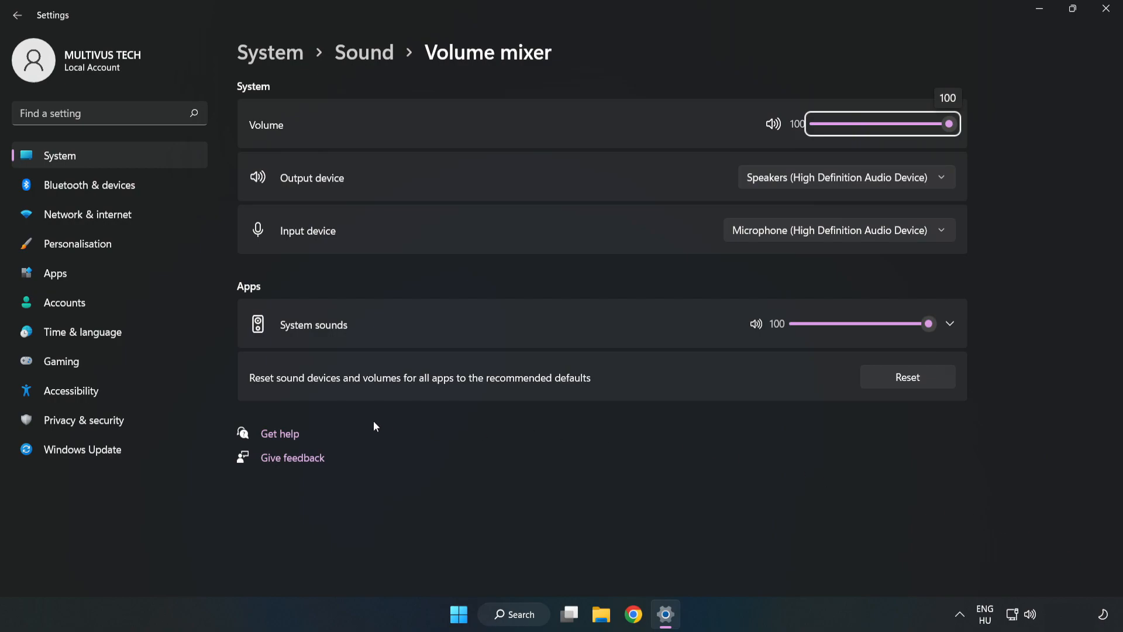
{"action": "mouse_move", "coordinate": [645, 380]}
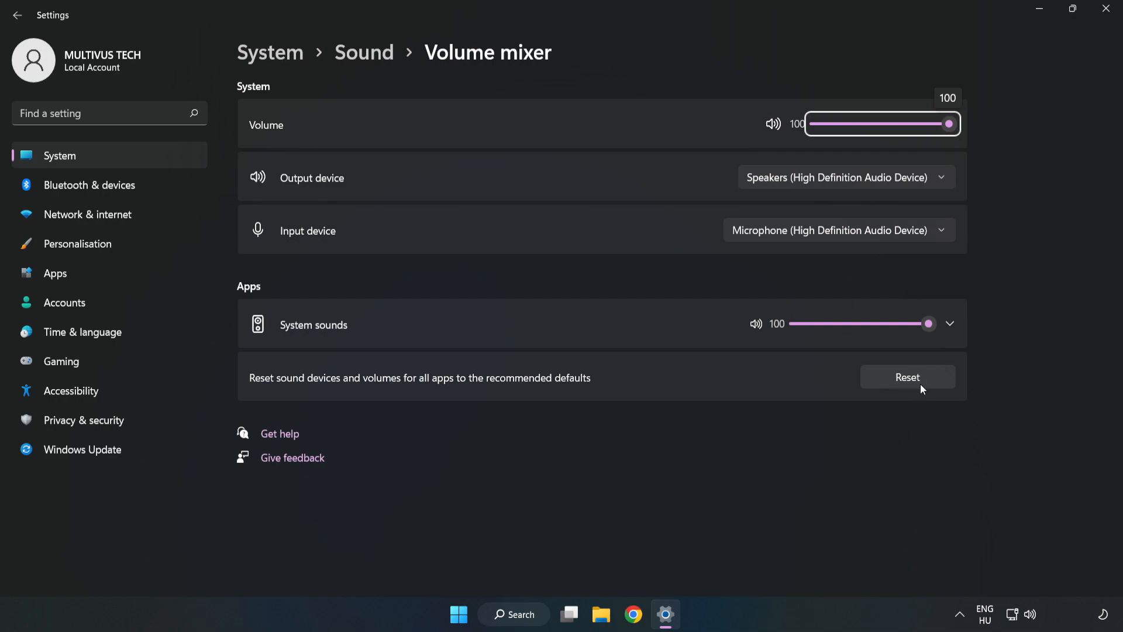
- Reset sound devices and volumes for all apps in Volume mixer, then close Settings
{"action": "left_click", "coordinate": [907, 377]}
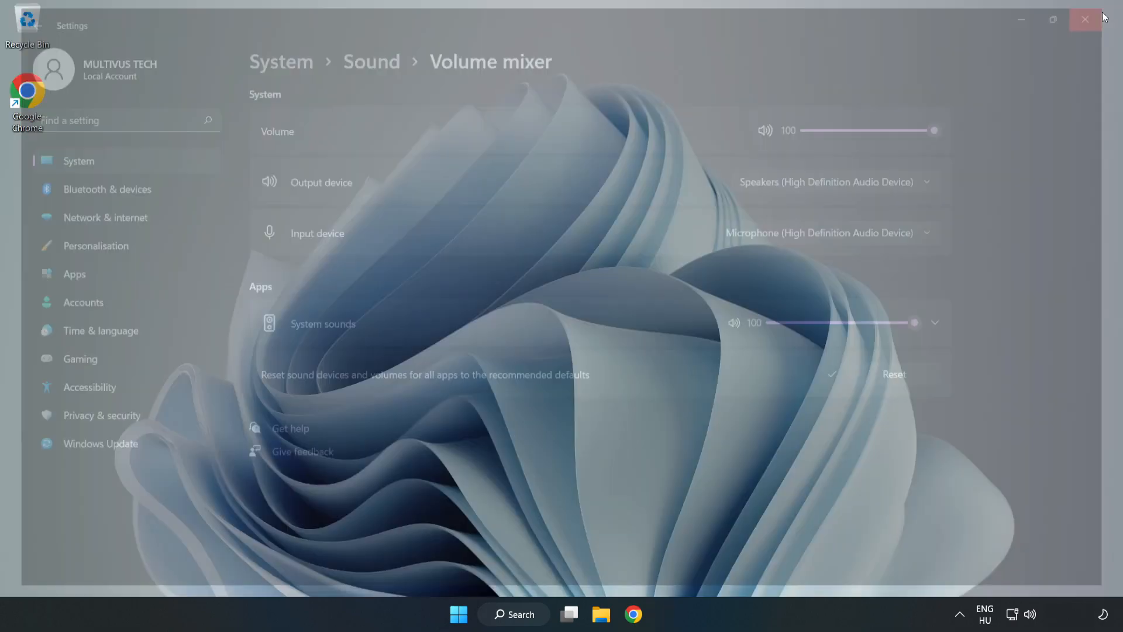
{"action": "left_click", "coordinate": [1084, 19]}
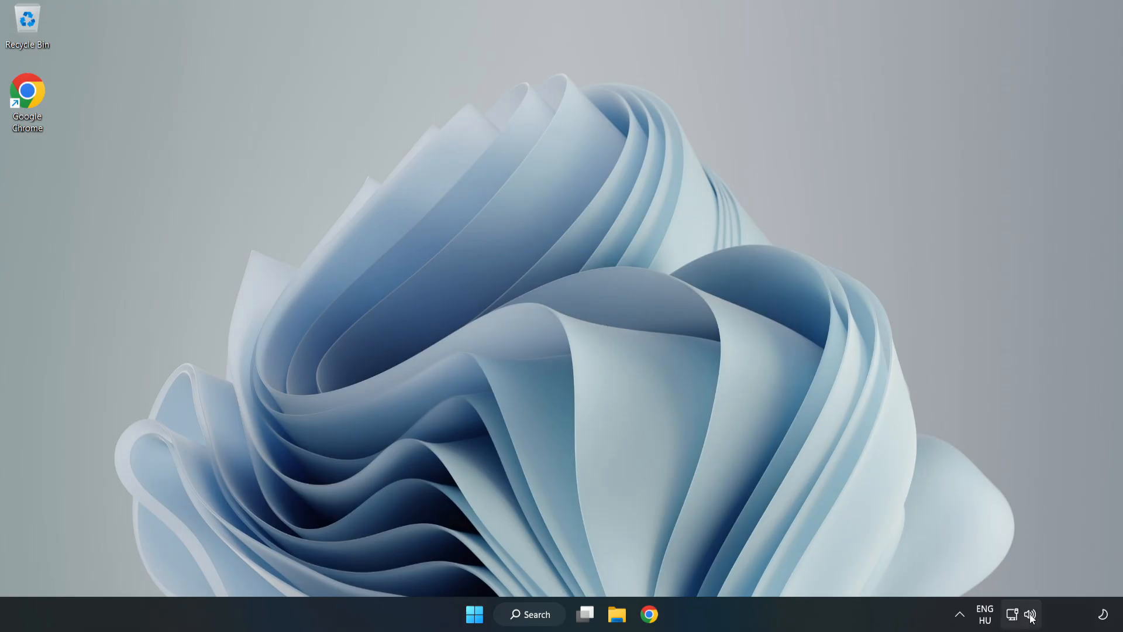
- Open Sound settings from the tray speaker icon and scroll to the Advanced section
{"action": "right_click", "coordinate": [1031, 614]}
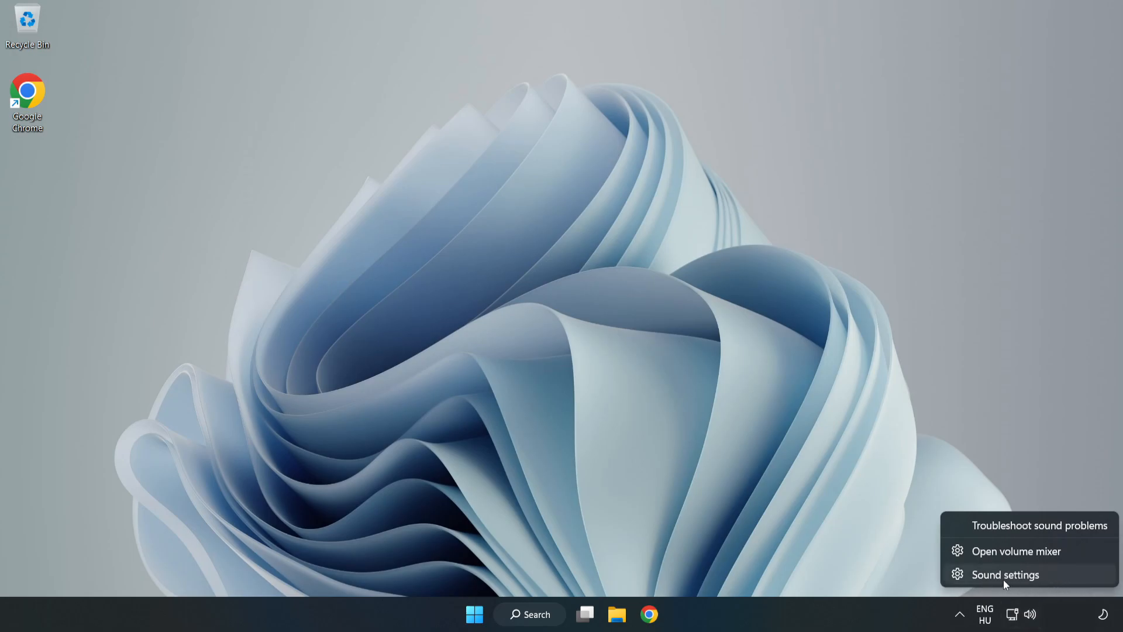
{"action": "left_click", "coordinate": [1004, 574]}
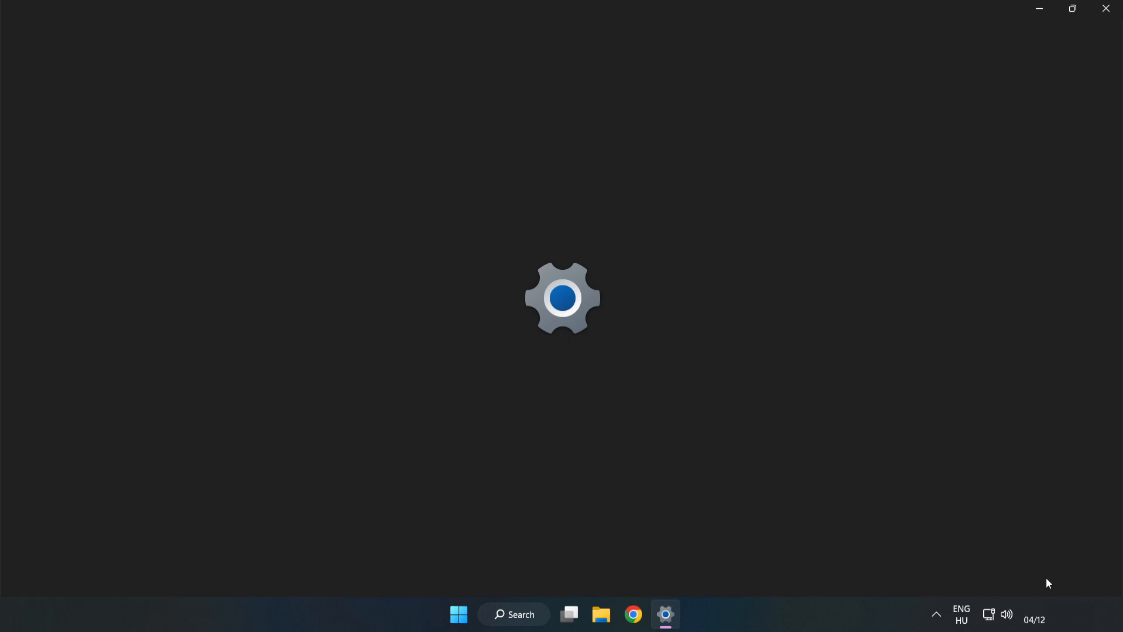
{"action": "left_click", "coordinate": [666, 614]}
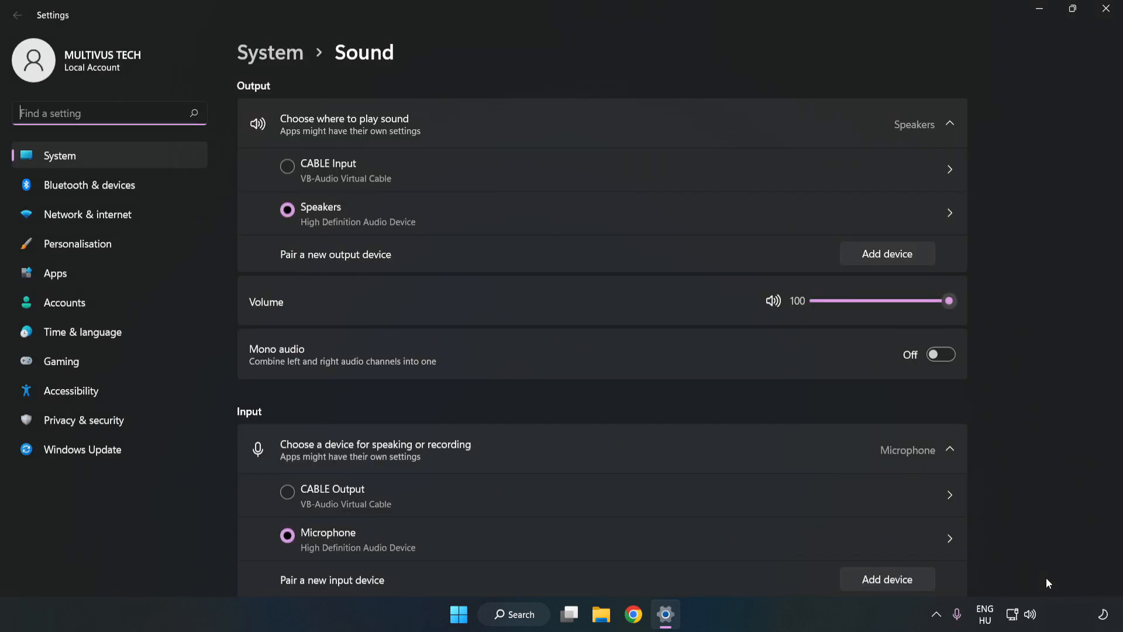
{"action": "mouse_move", "coordinate": [997, 323]}
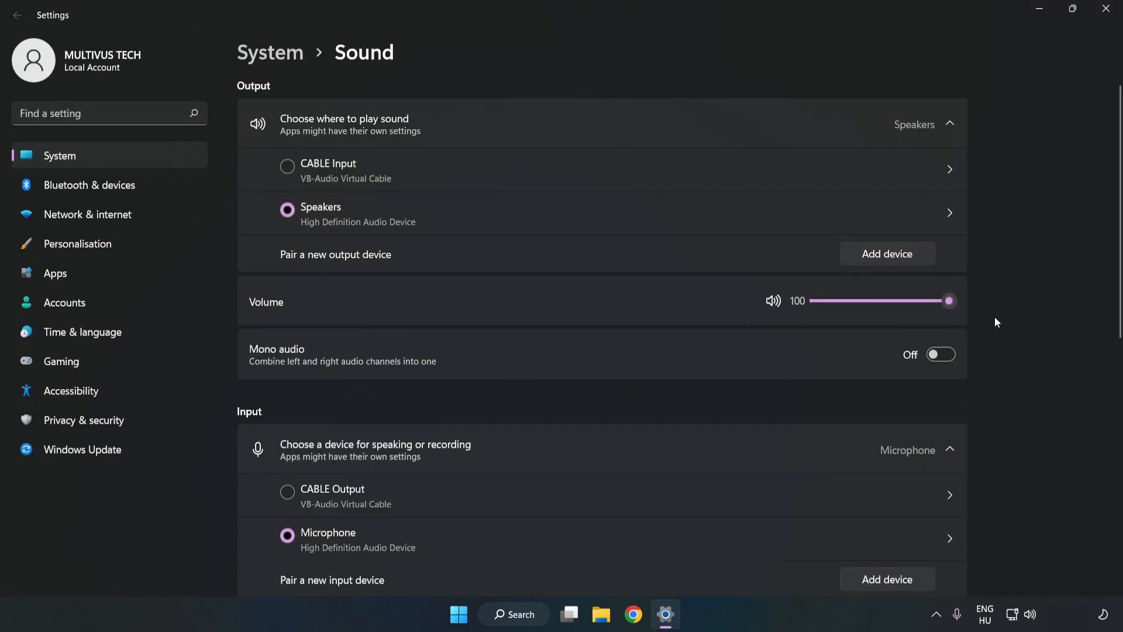
{"action": "scroll", "scroll_direction": "down", "scroll_amount": 3}
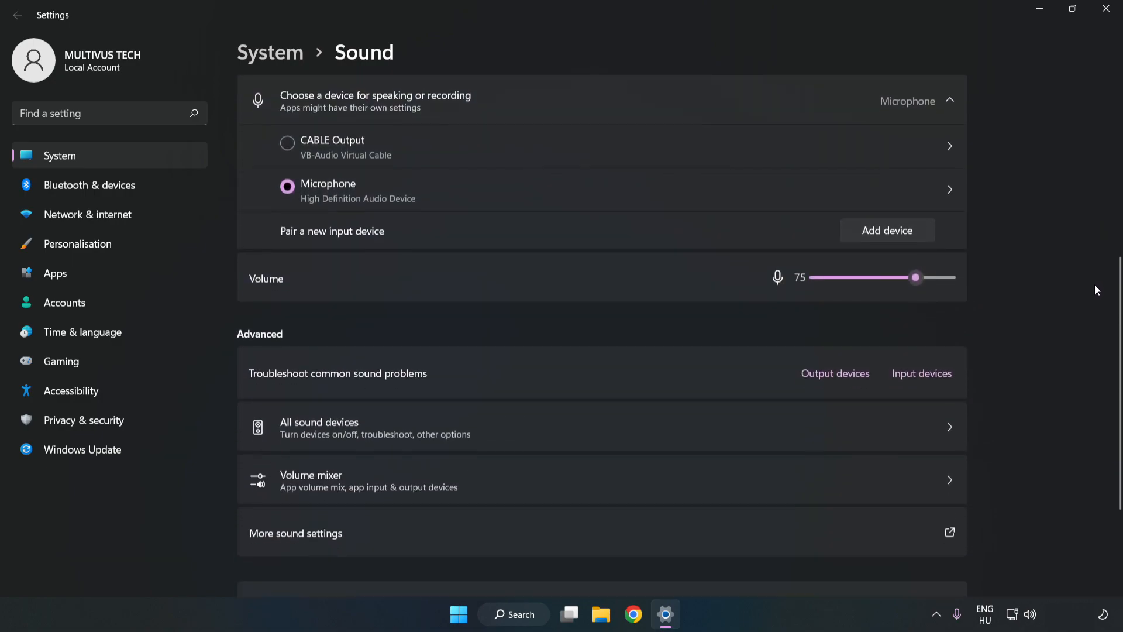
{"action": "scroll", "scroll_direction": "down", "scroll_amount": 3}
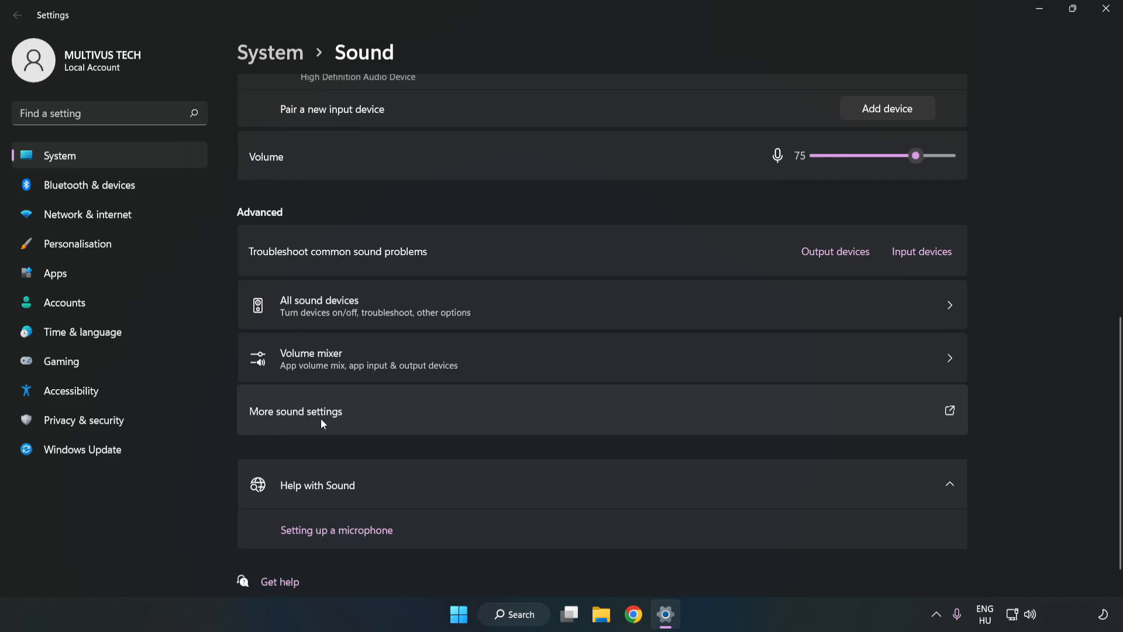
- Disable the CABLE Input device on the Playback tab of More sound settings
{"action": "left_click", "coordinate": [294, 411]}
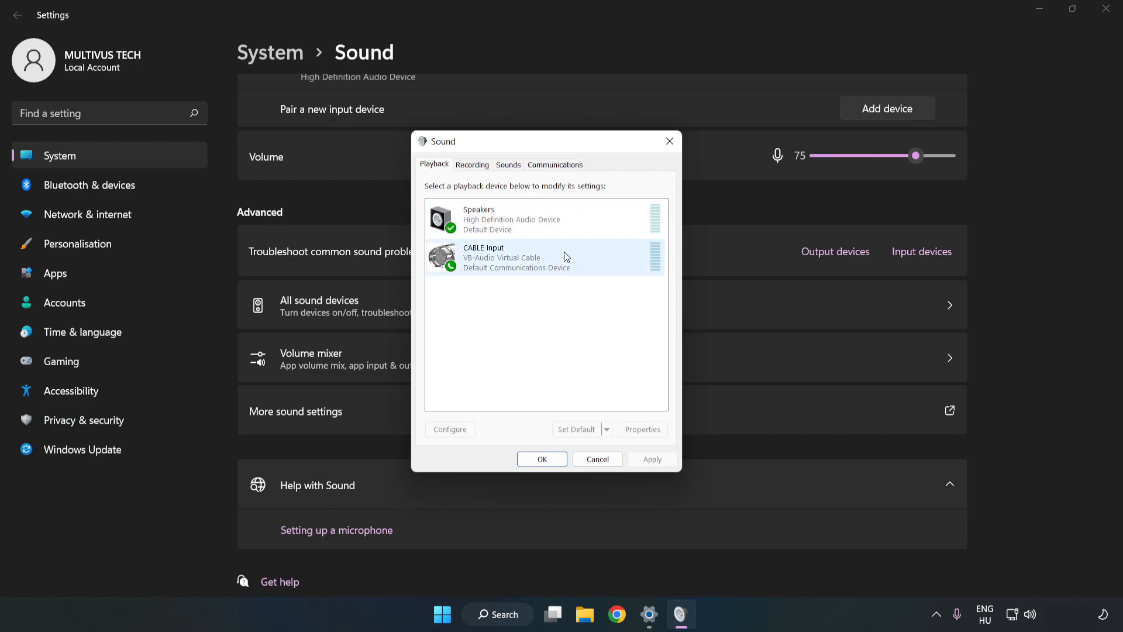
{"action": "left_click", "coordinate": [545, 257]}
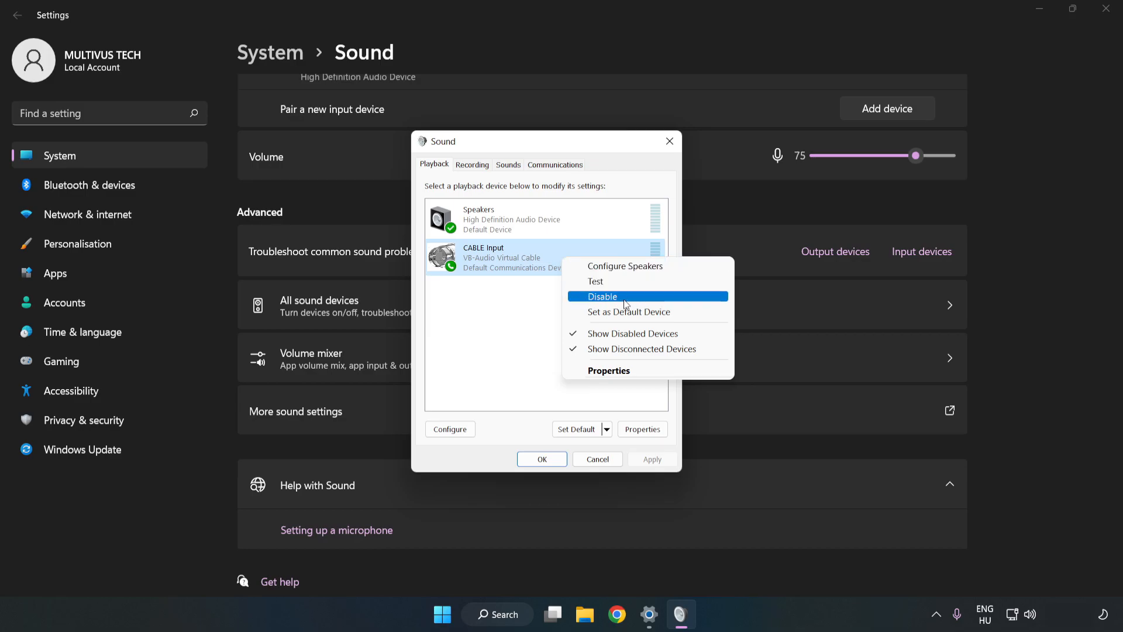
{"action": "left_click", "coordinate": [603, 296]}
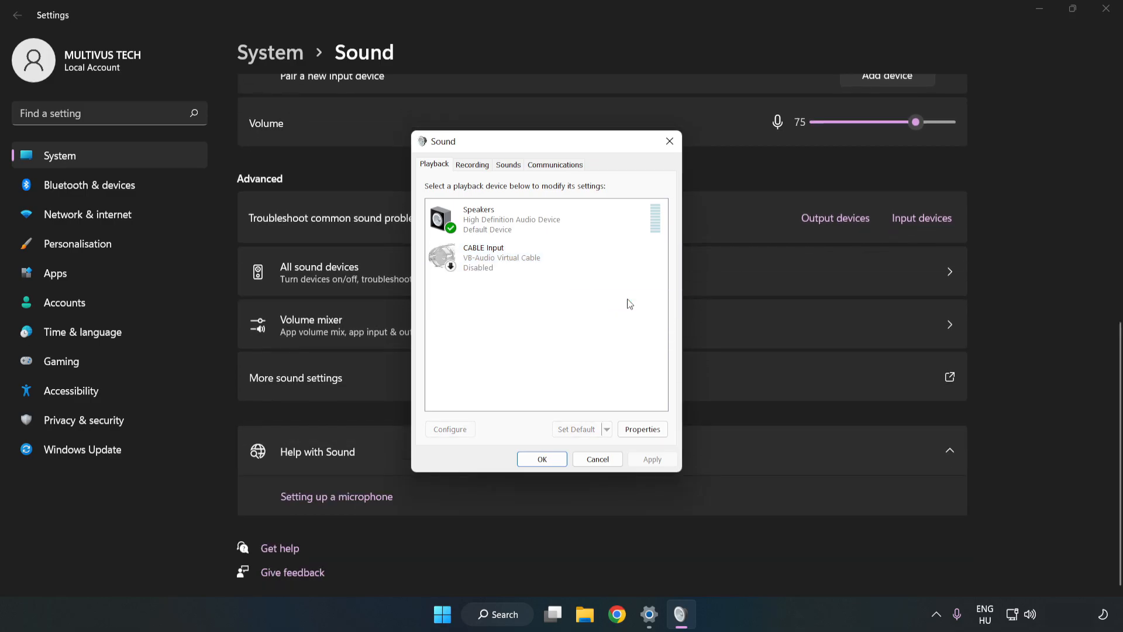
- Configure the Speakers device with a 7.1 Surround speaker setup
{"action": "left_click", "coordinate": [512, 219]}
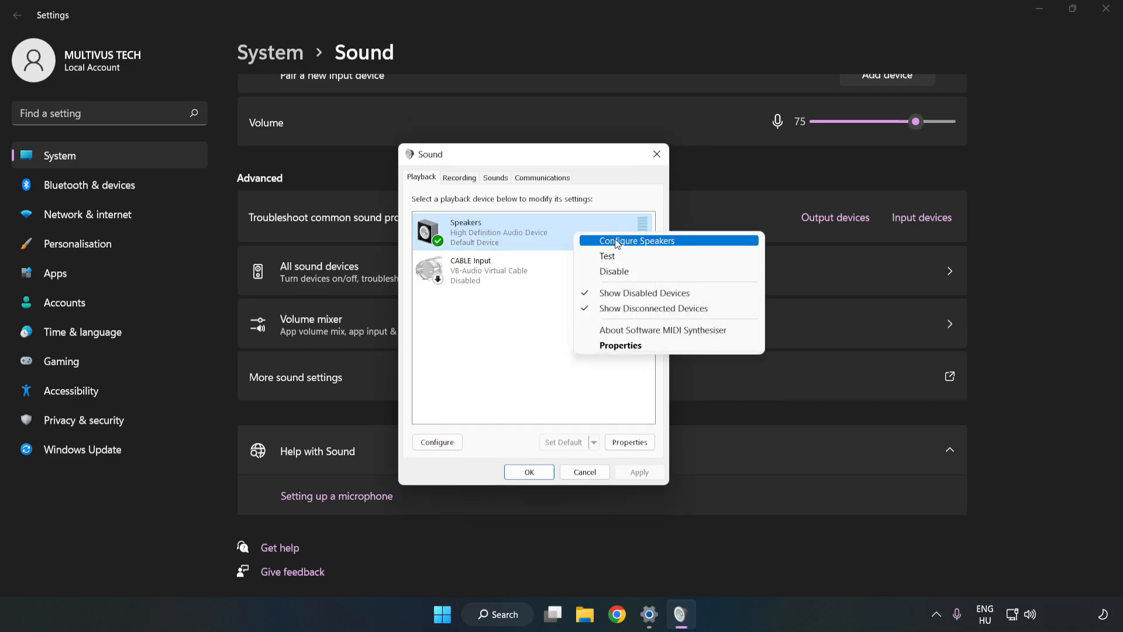
{"action": "mouse_move", "coordinate": [639, 245]}
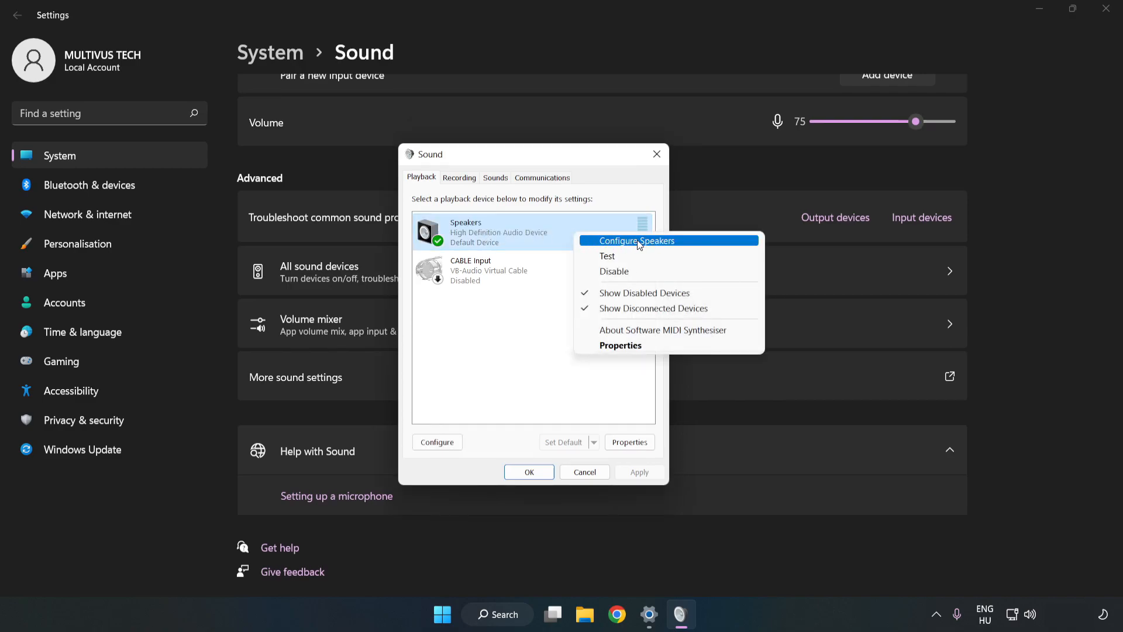
{"action": "left_click", "coordinate": [637, 239]}
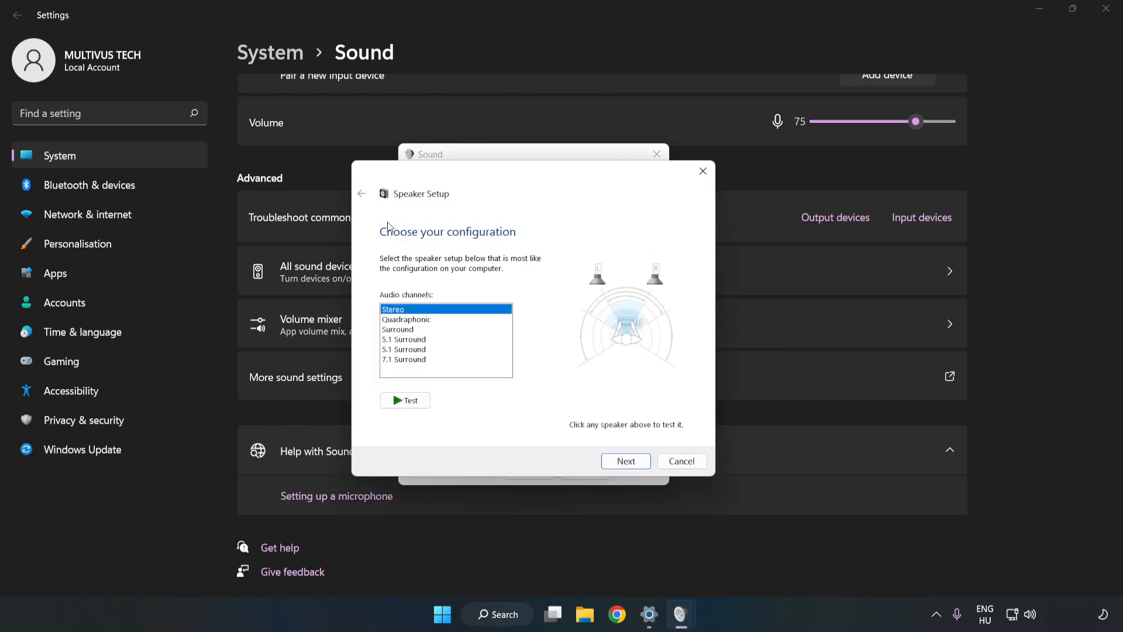
{"action": "left_click", "coordinate": [404, 359]}
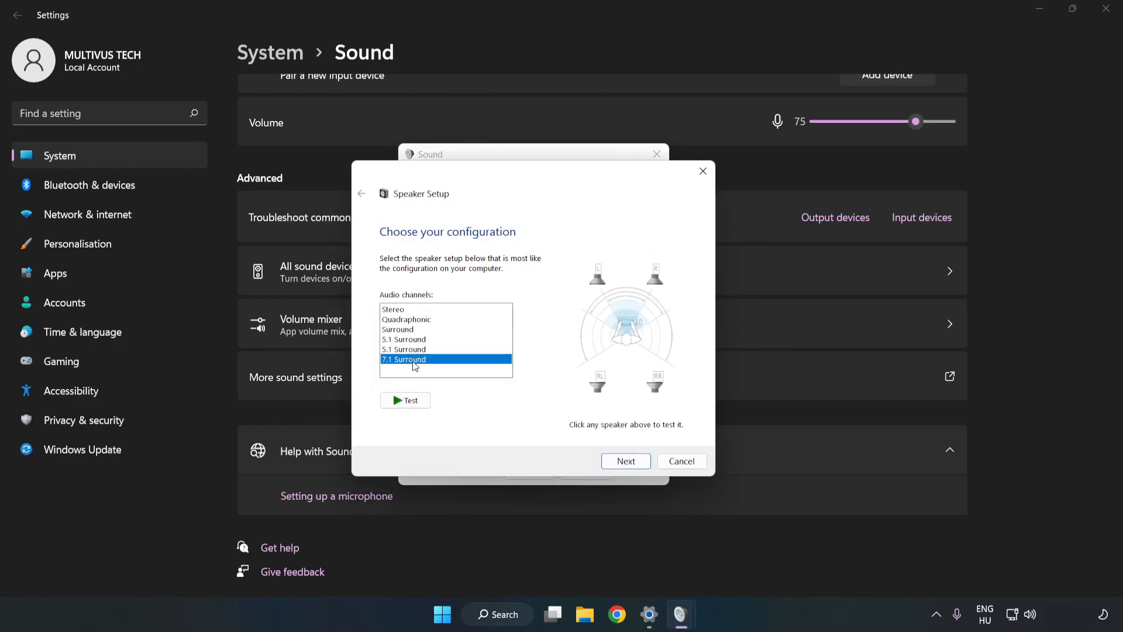
{"action": "left_click", "coordinate": [624, 460]}
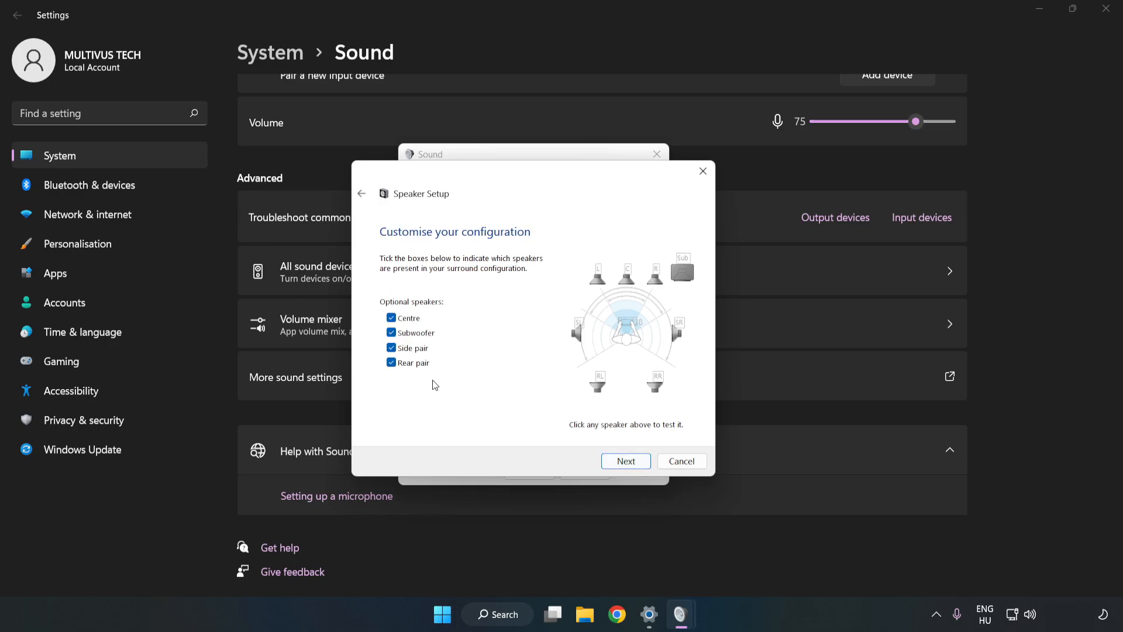
{"action": "left_click", "coordinate": [625, 460]}
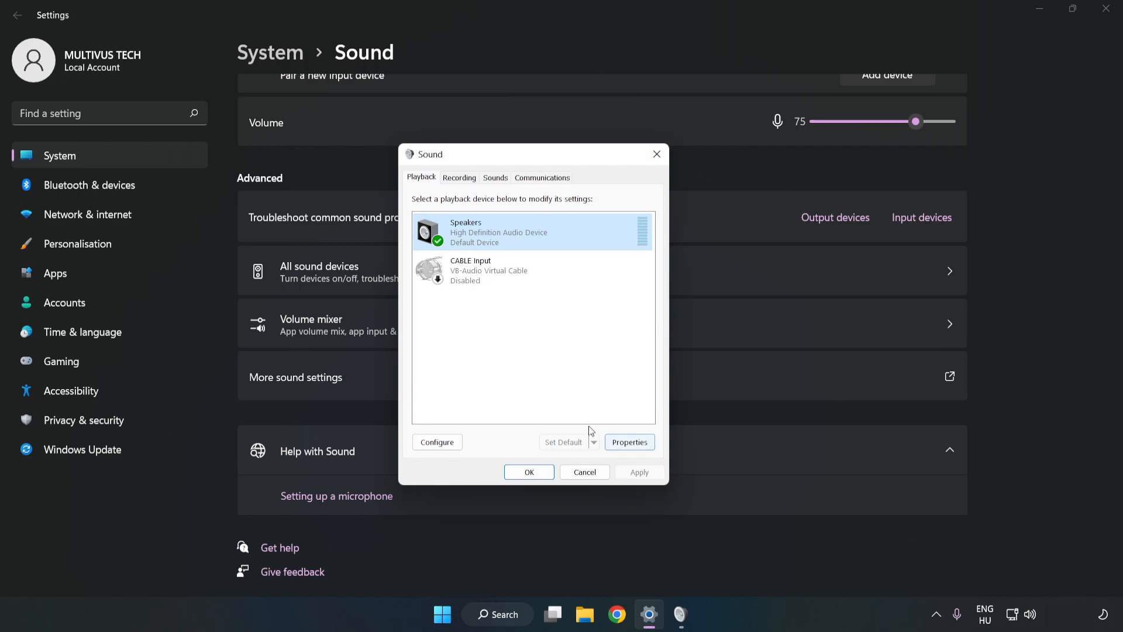
{"action": "mouse_move", "coordinate": [629, 442]}
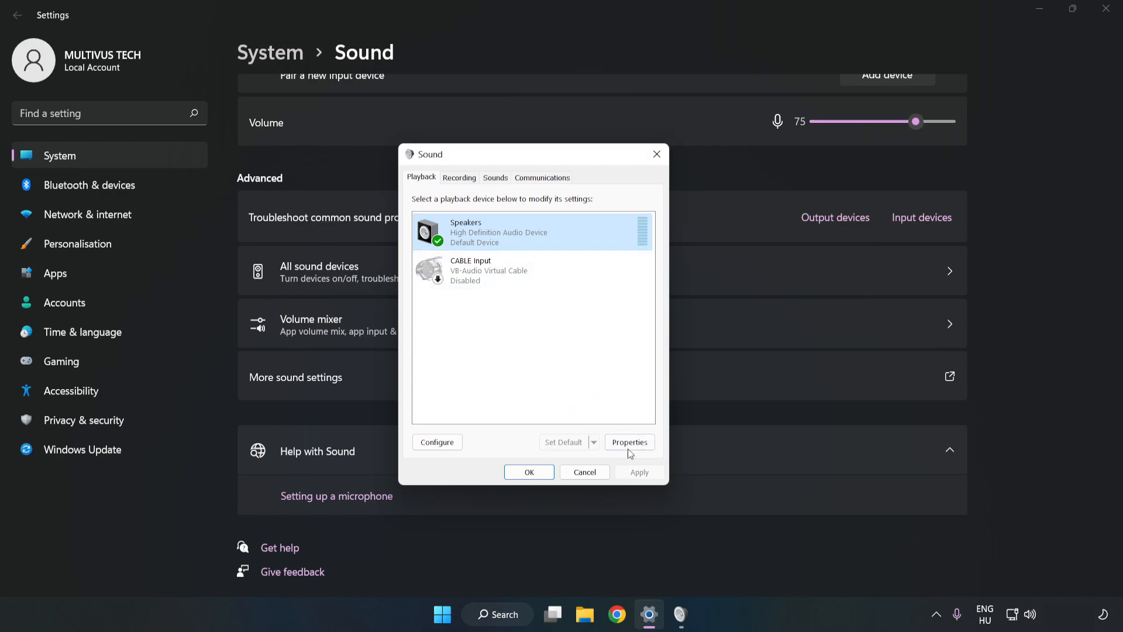
- Disable all speaker enhancements, keep 16 bit 48000 Hz format, and close the dialogs
{"action": "left_click", "coordinate": [629, 442]}
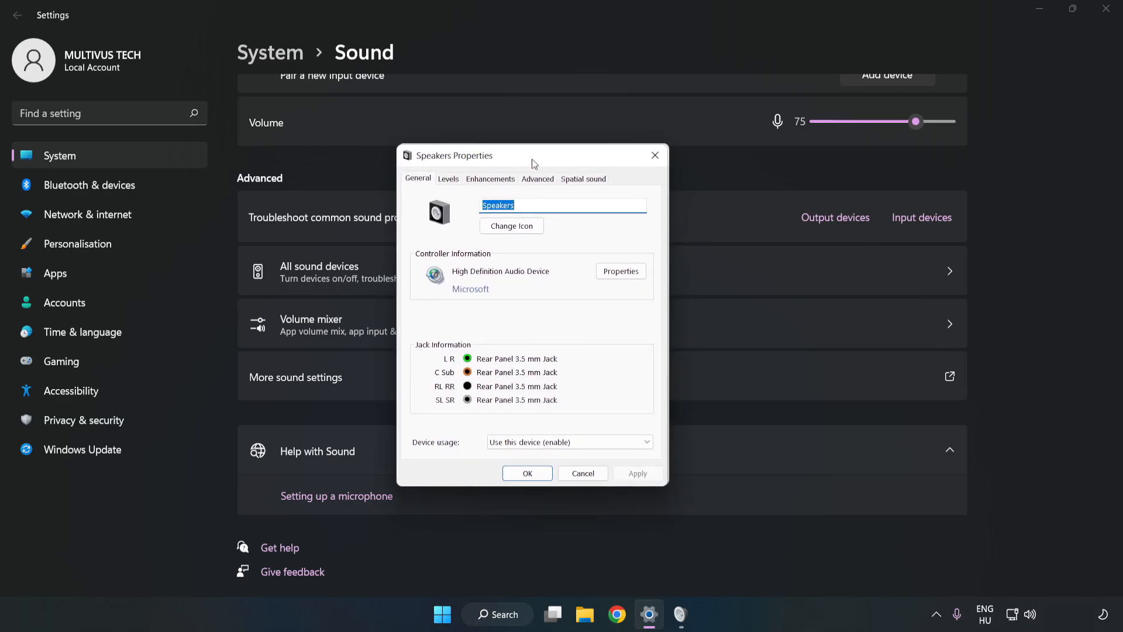
{"action": "left_click", "coordinate": [491, 179]}
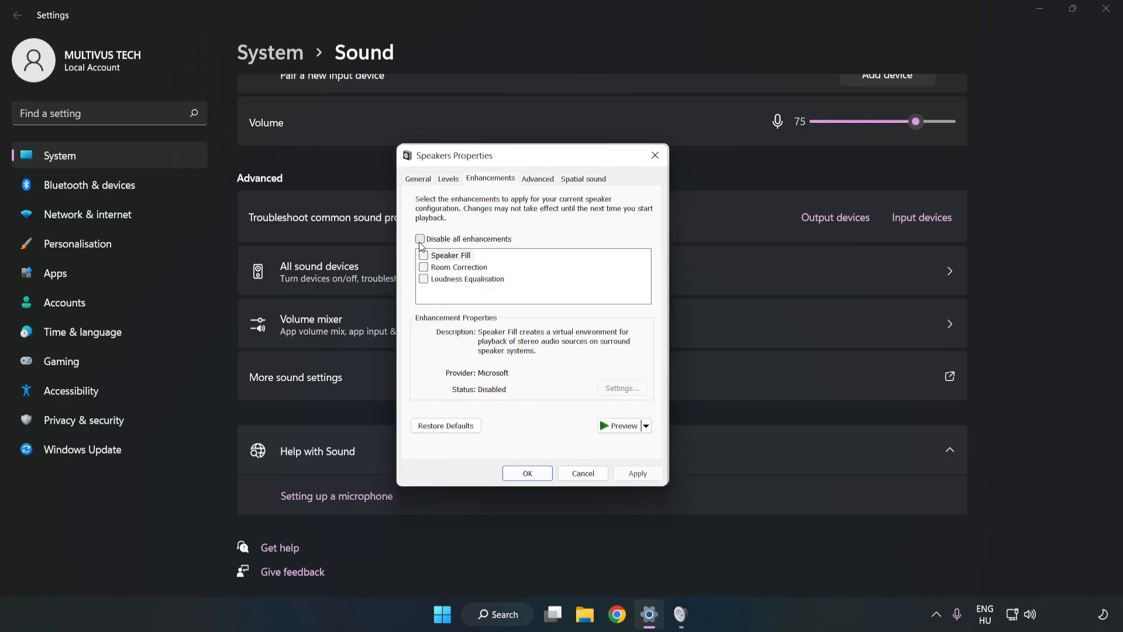
{"action": "left_click", "coordinate": [420, 238]}
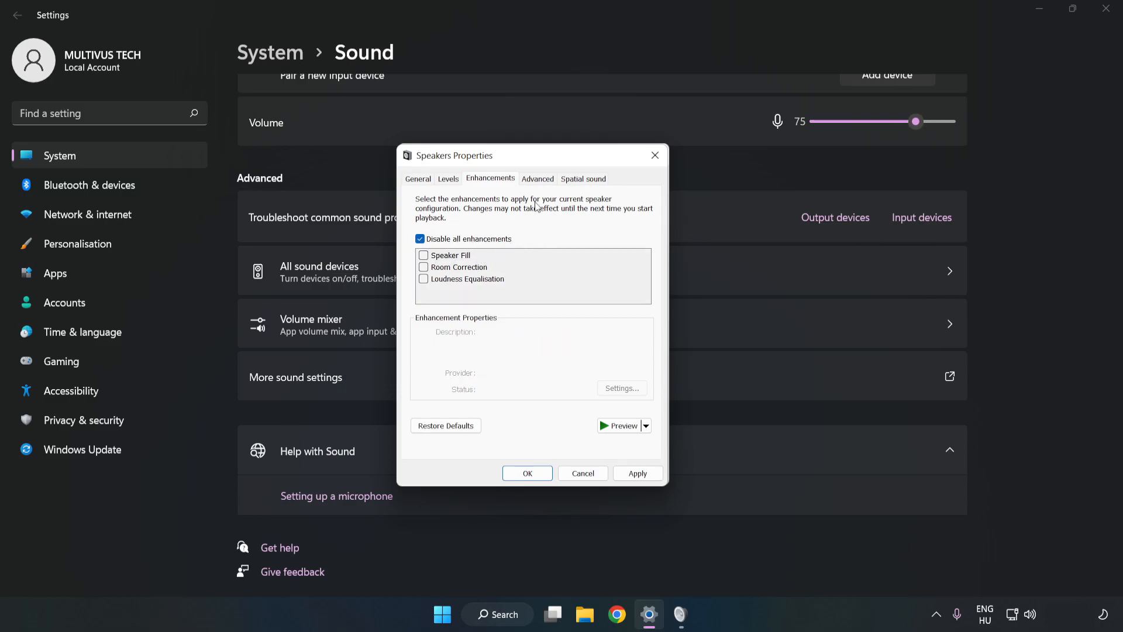
{"action": "left_click", "coordinate": [537, 178]}
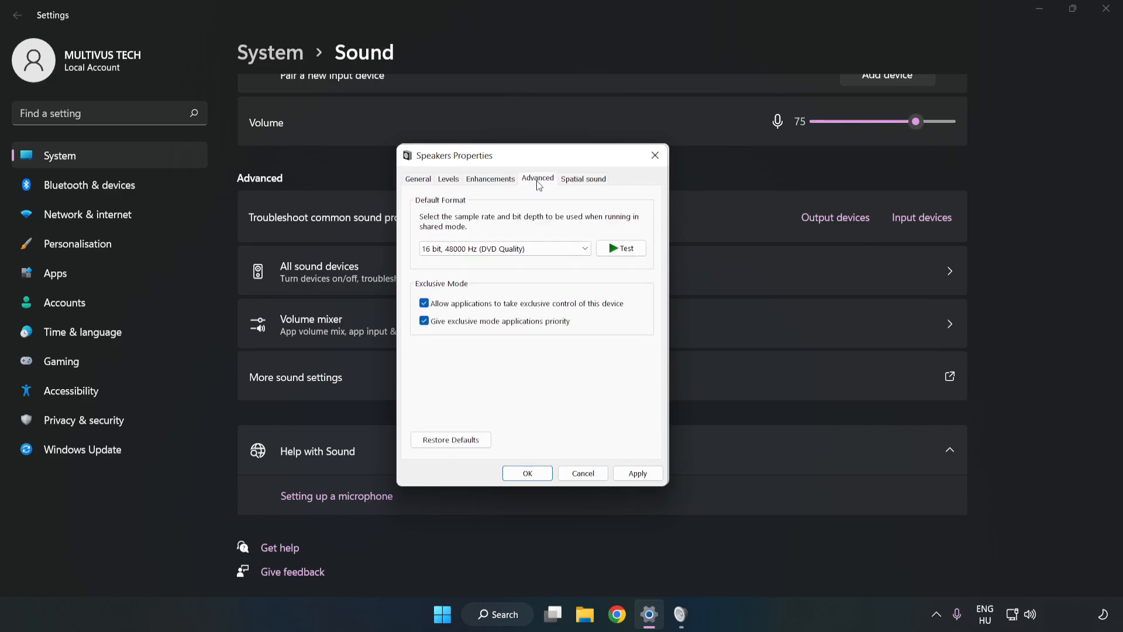
{"action": "left_click", "coordinate": [504, 249]}
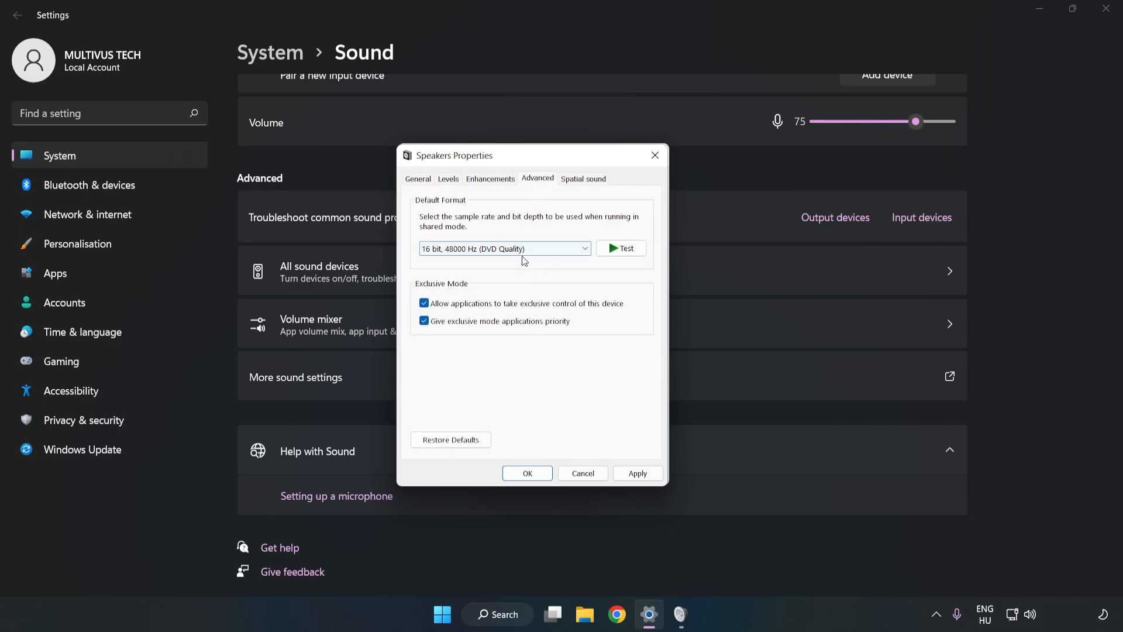
{"action": "left_click", "coordinate": [636, 473]}
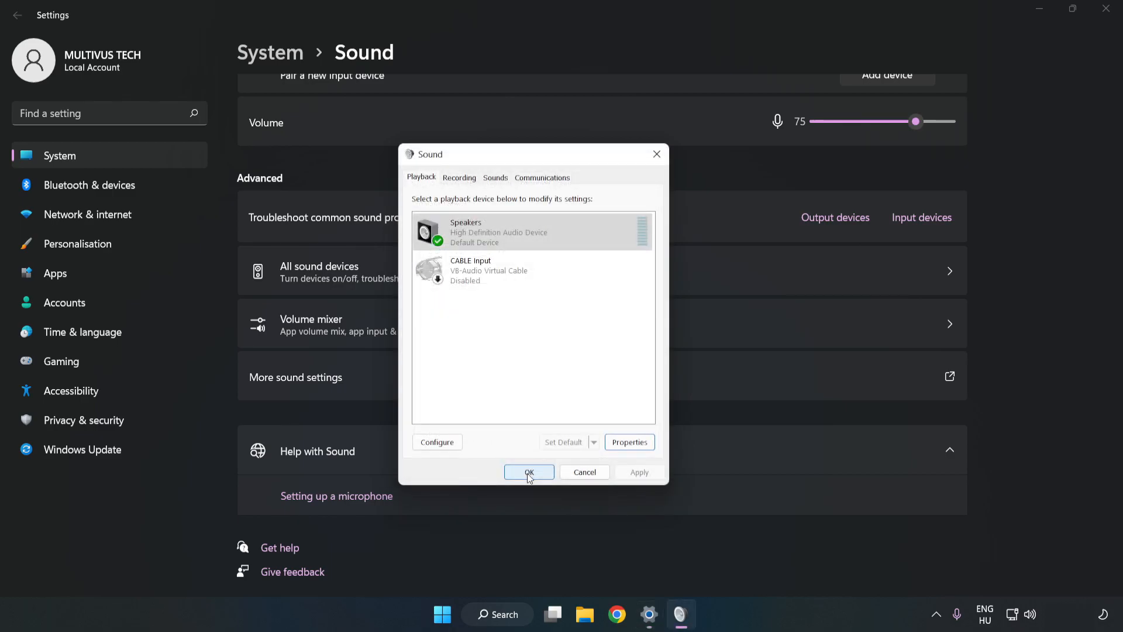
{"action": "left_click", "coordinate": [529, 472]}
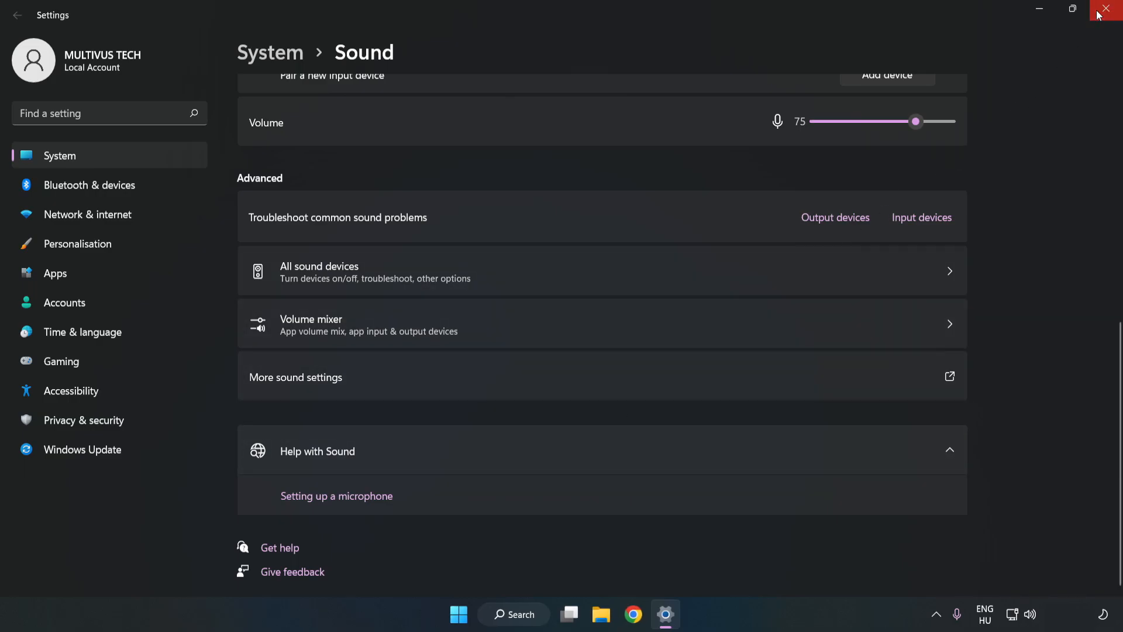
- Close Settings and search the taskbar for 'device manager'
{"action": "left_click", "coordinate": [1105, 9]}
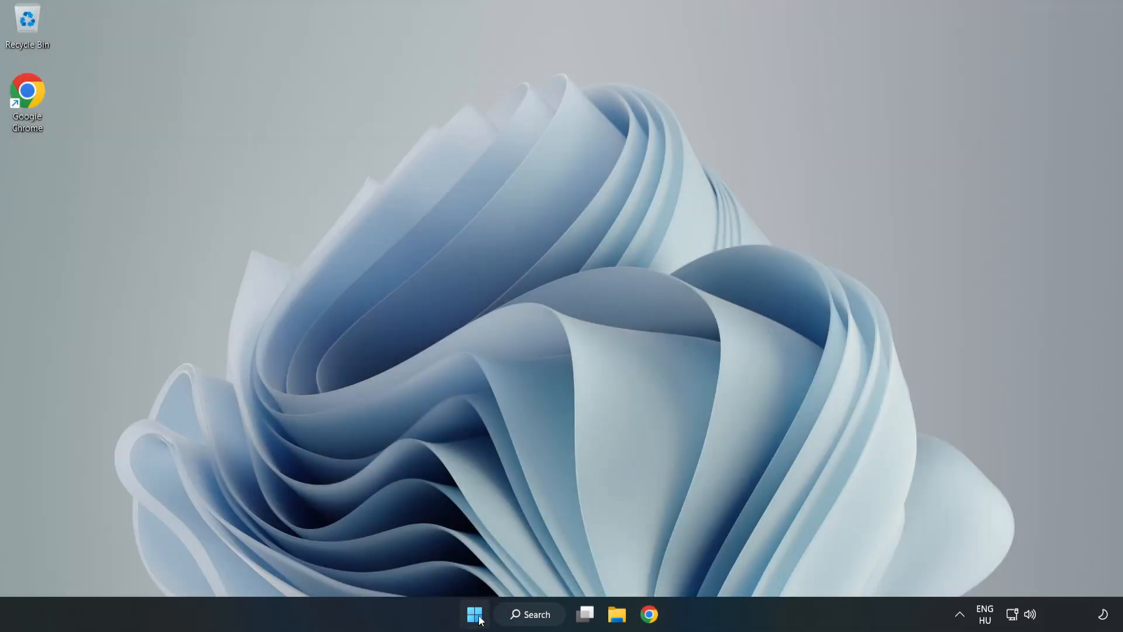
{"action": "left_click", "coordinate": [475, 613]}
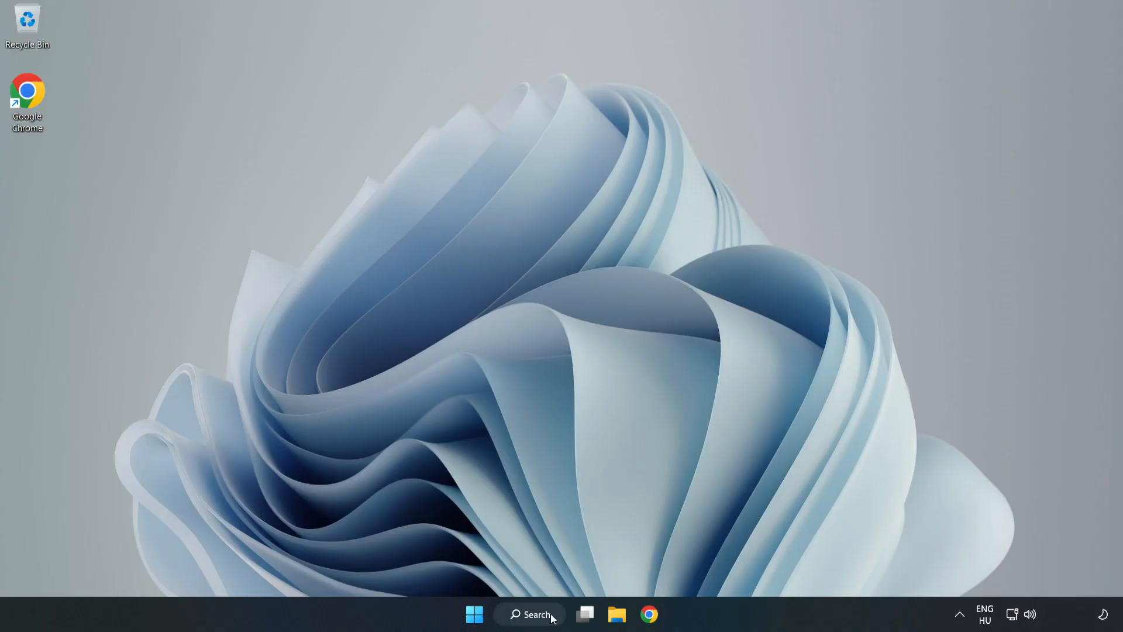
{"action": "left_click", "coordinate": [529, 614]}
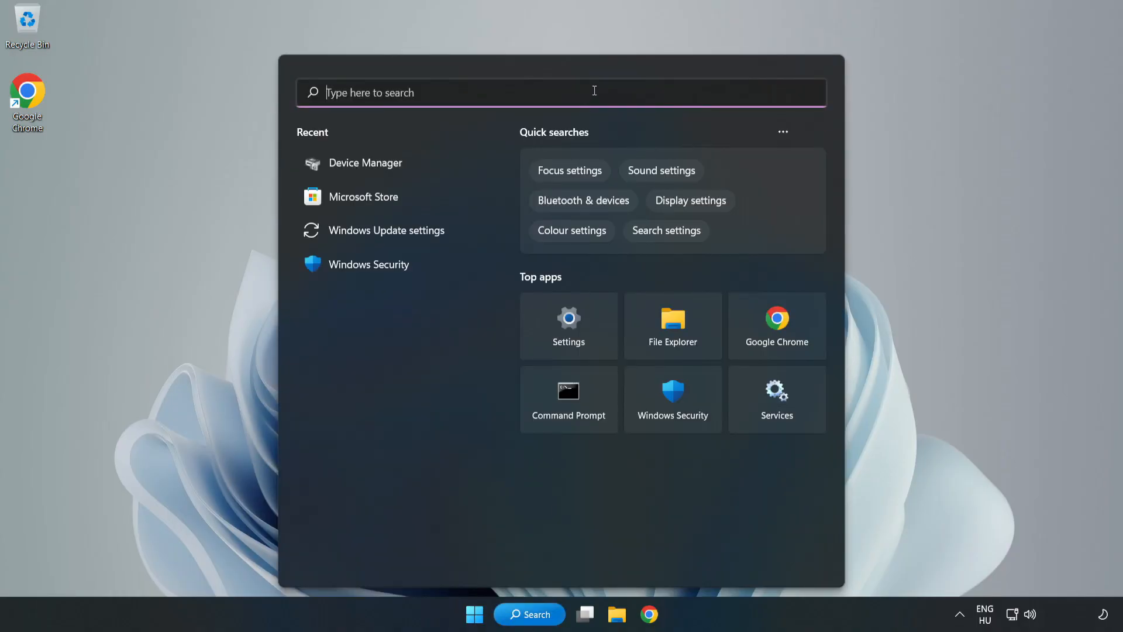
{"action": "type", "text": "device mag"}
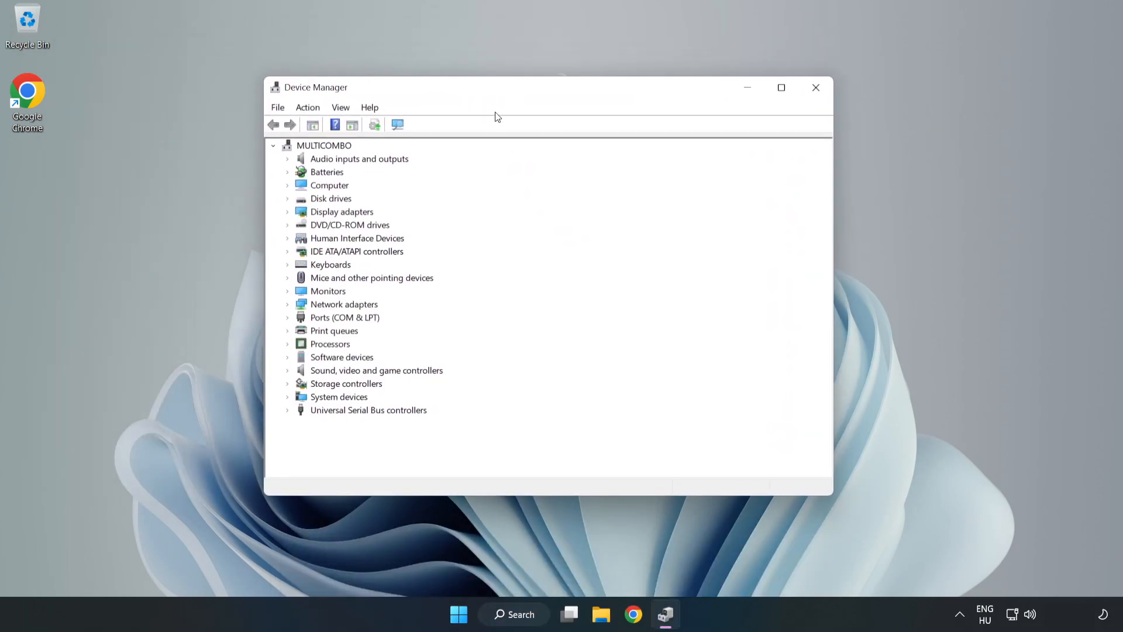
- Expand Sound, video and game controllers and choose Update driver for High Definition Audio Device
{"action": "left_click", "coordinate": [377, 370]}
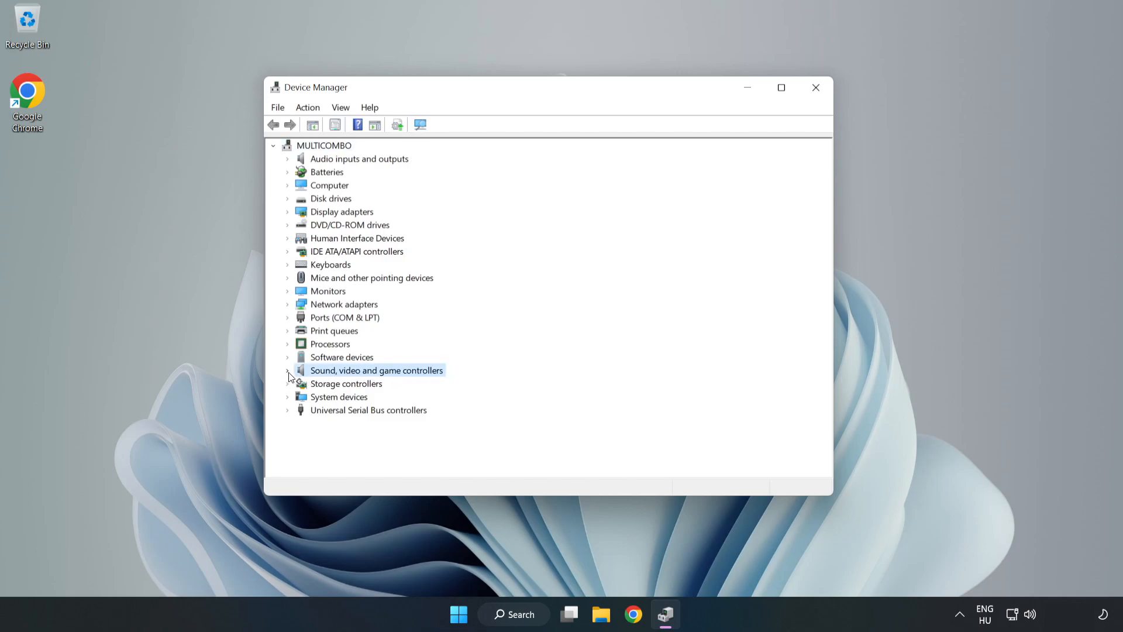
{"action": "left_click", "coordinate": [287, 370]}
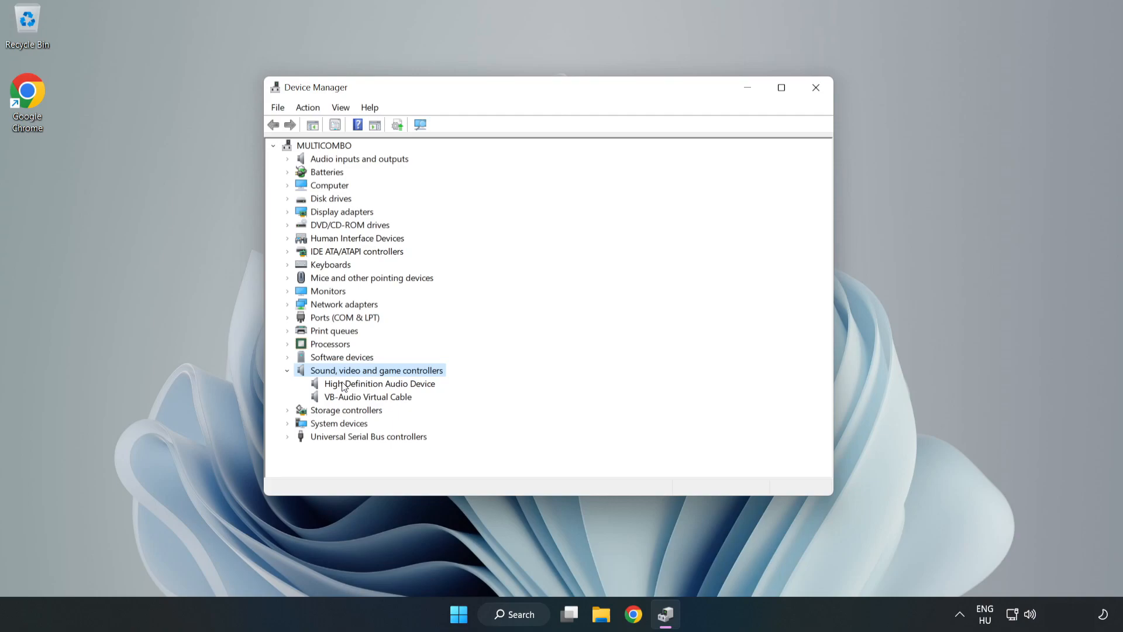
{"action": "left_click", "coordinate": [379, 383]}
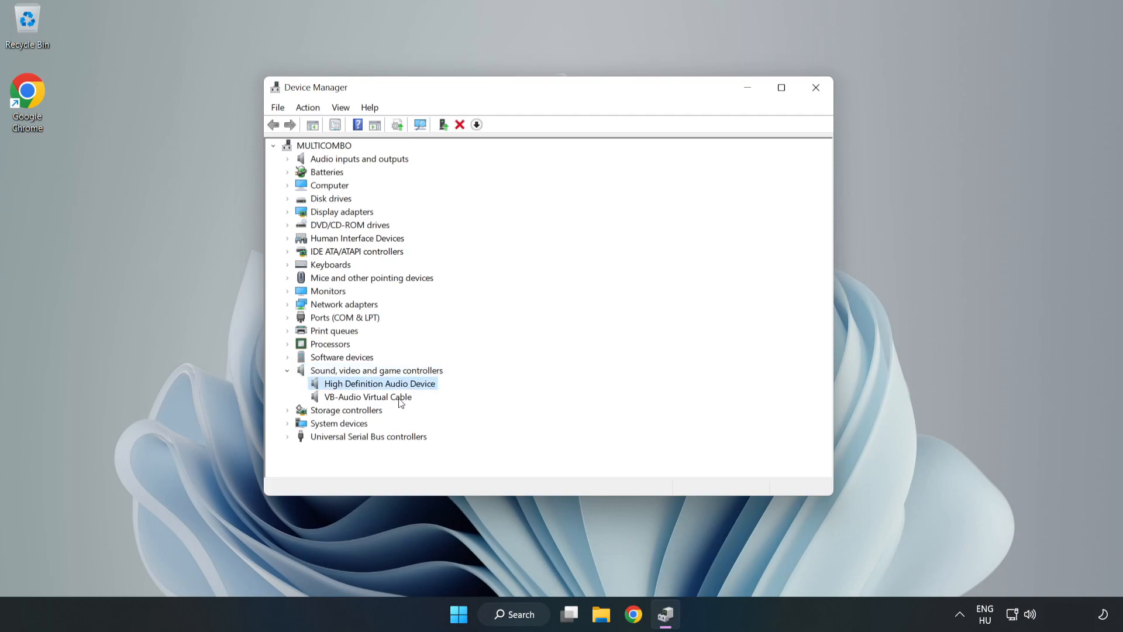
{"action": "right_click", "coordinate": [380, 383]}
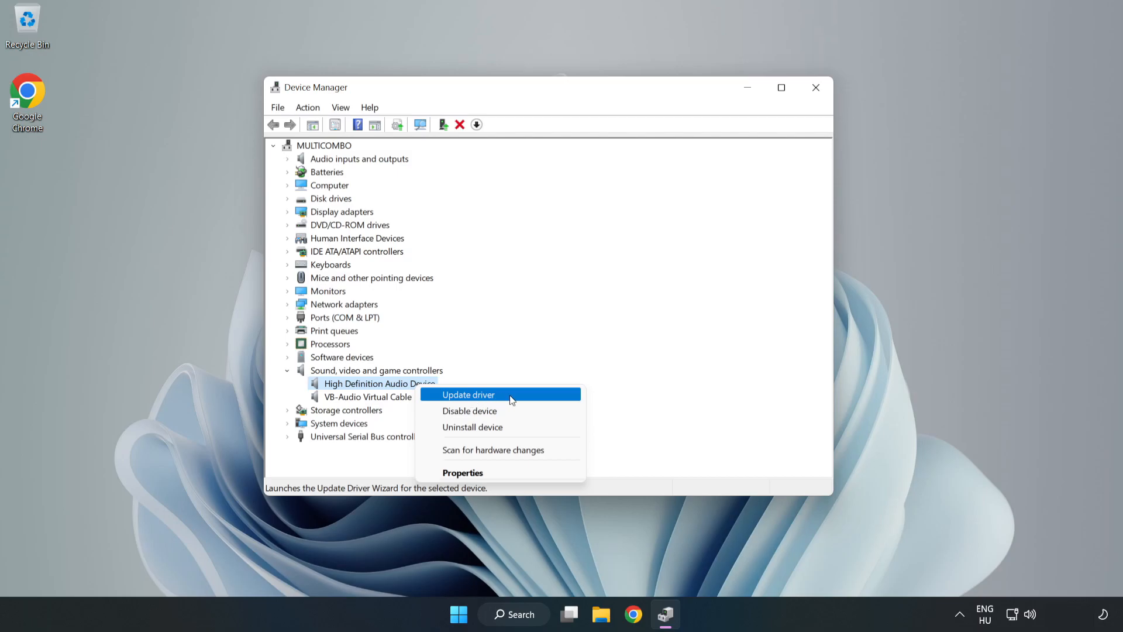
{"action": "left_click", "coordinate": [468, 393]}
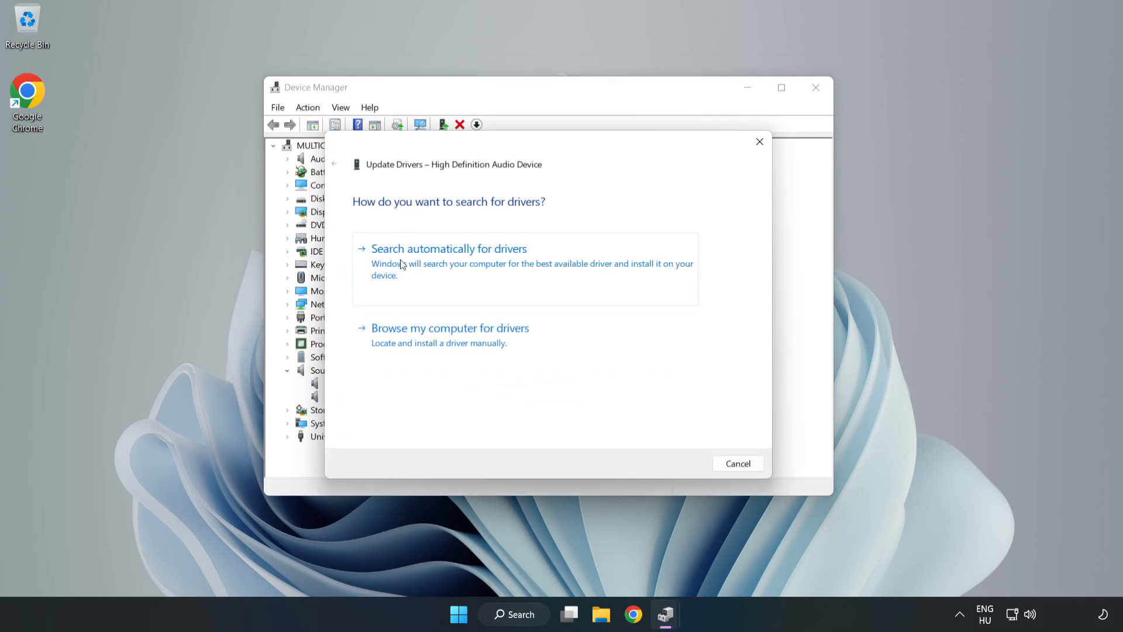
{"action": "mouse_move", "coordinate": [487, 342]}
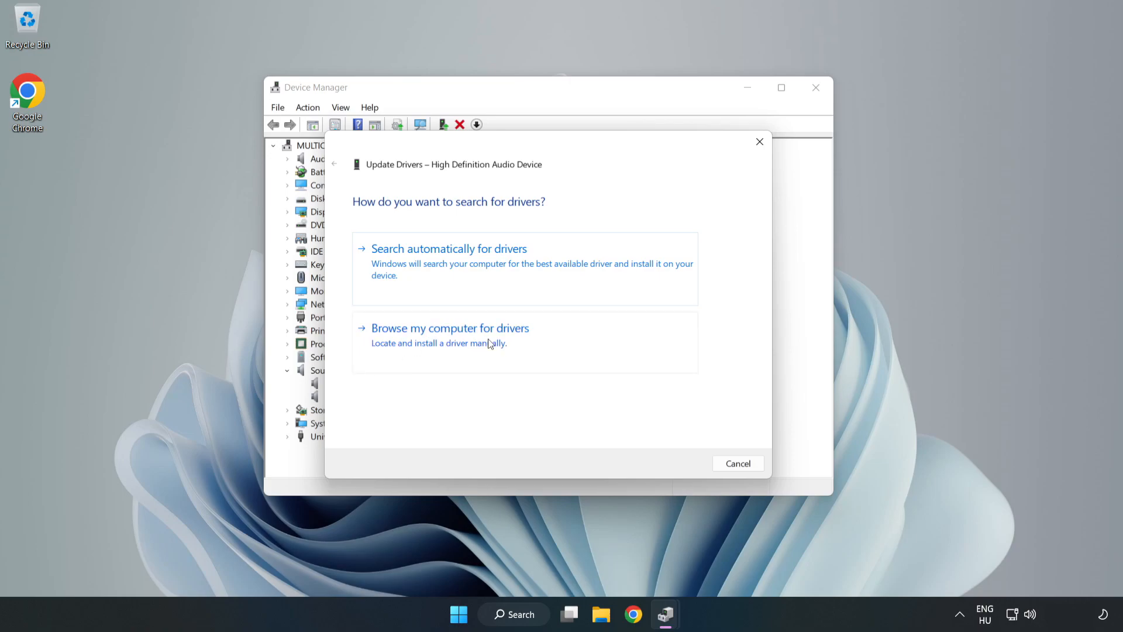
- Install the High Definition Audio Device driver from the on-computer list, accepting the warning
{"action": "left_click", "coordinate": [449, 327]}
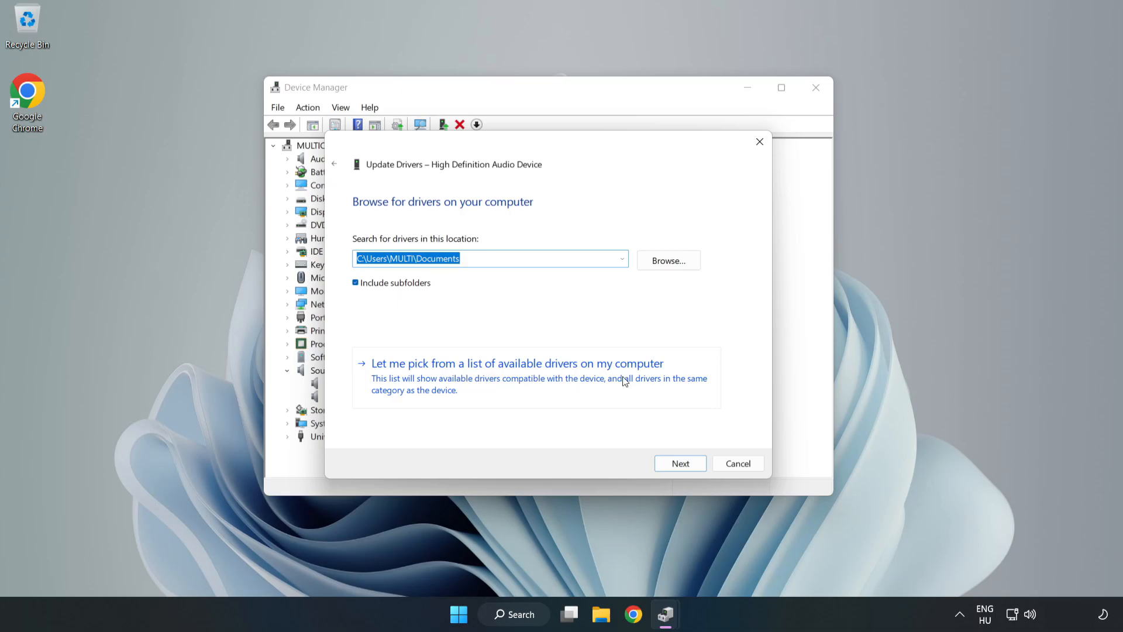
{"action": "mouse_move", "coordinate": [585, 386]}
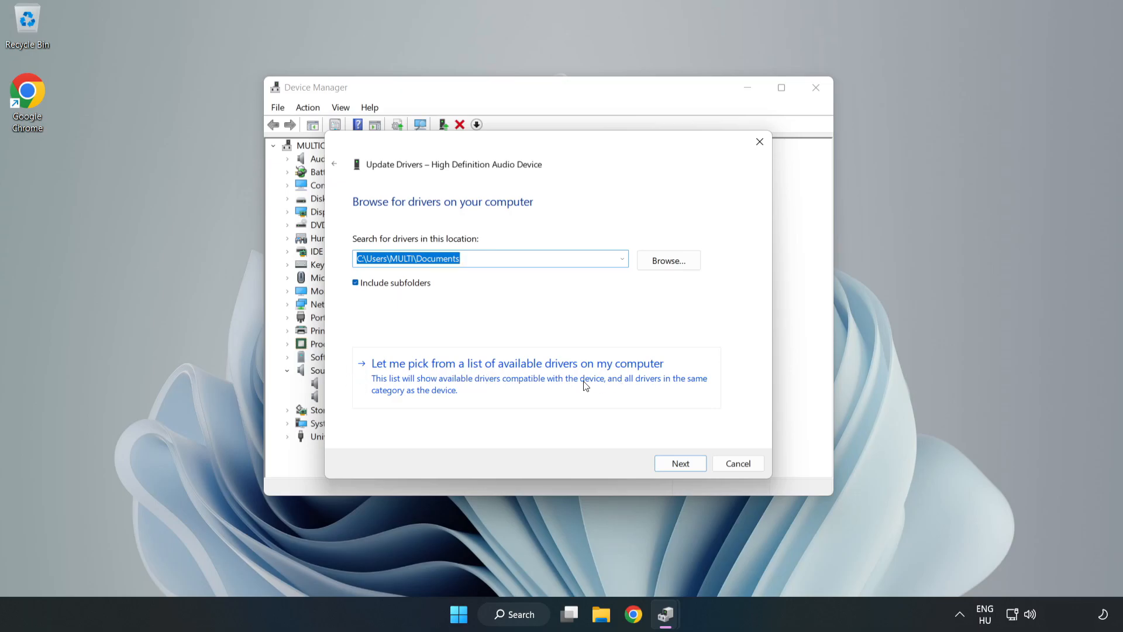
{"action": "left_click", "coordinate": [517, 364]}
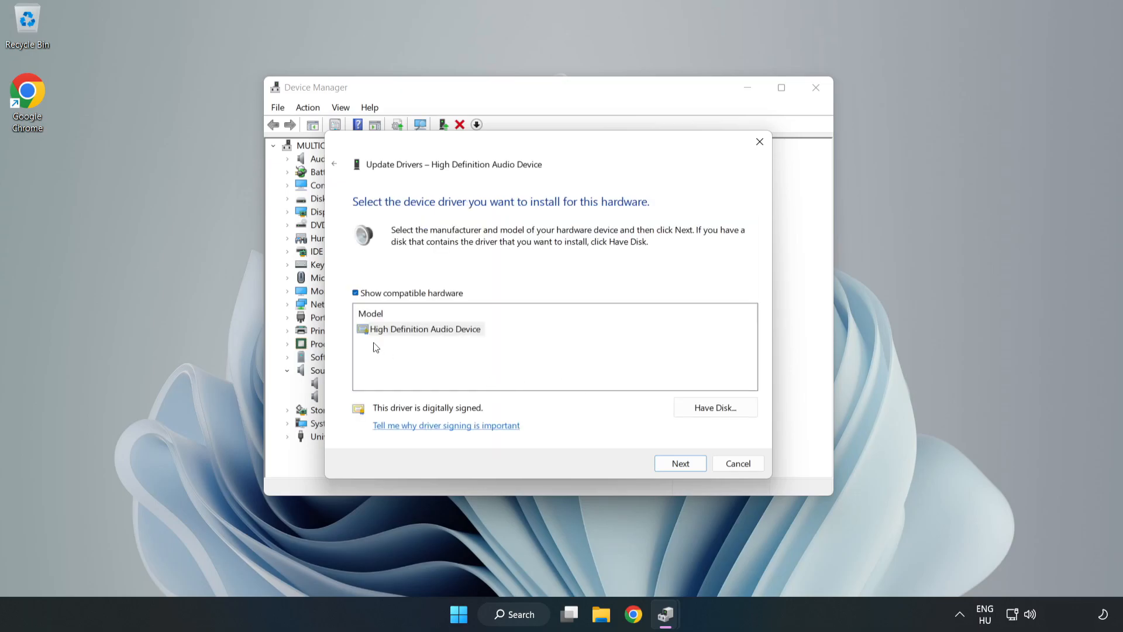
{"action": "left_click", "coordinate": [424, 329]}
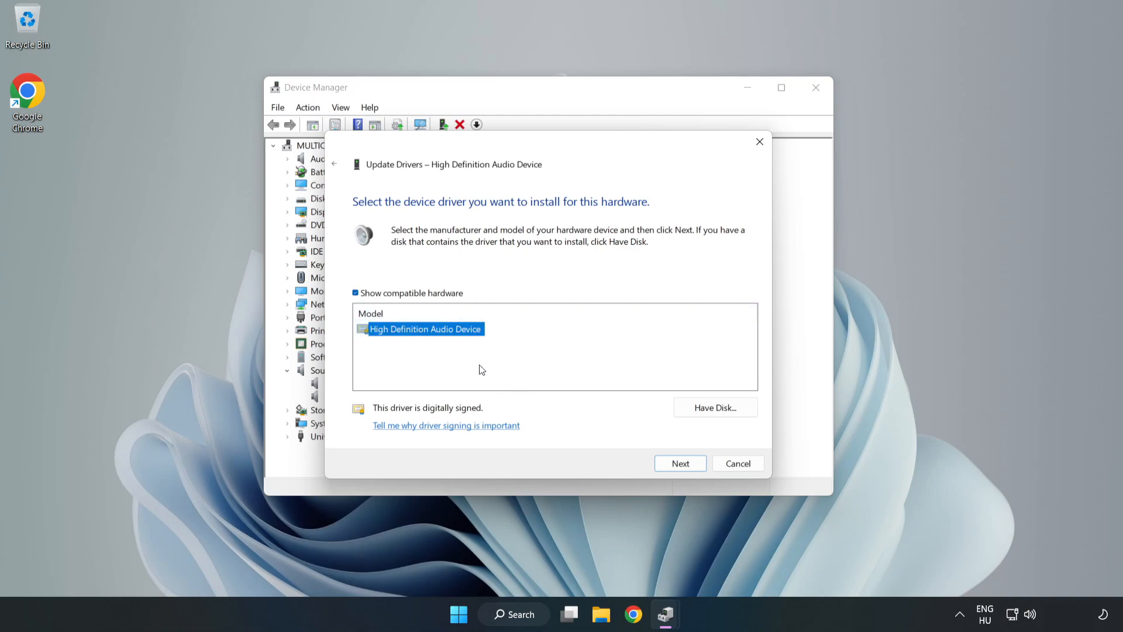
{"action": "left_click", "coordinate": [679, 463]}
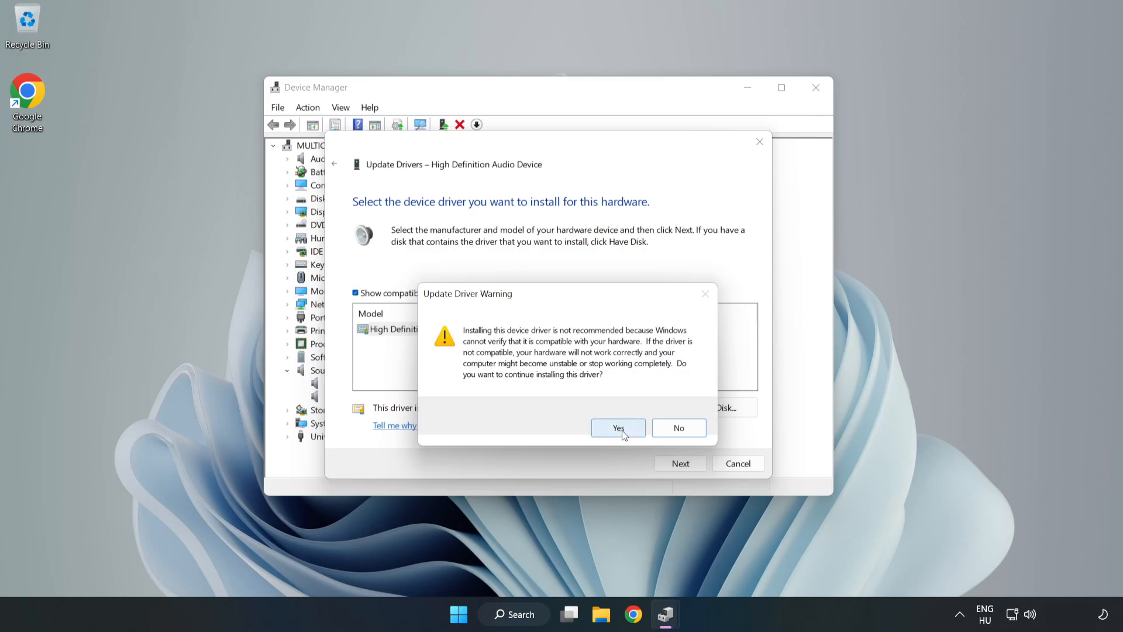
{"action": "left_click", "coordinate": [618, 428]}
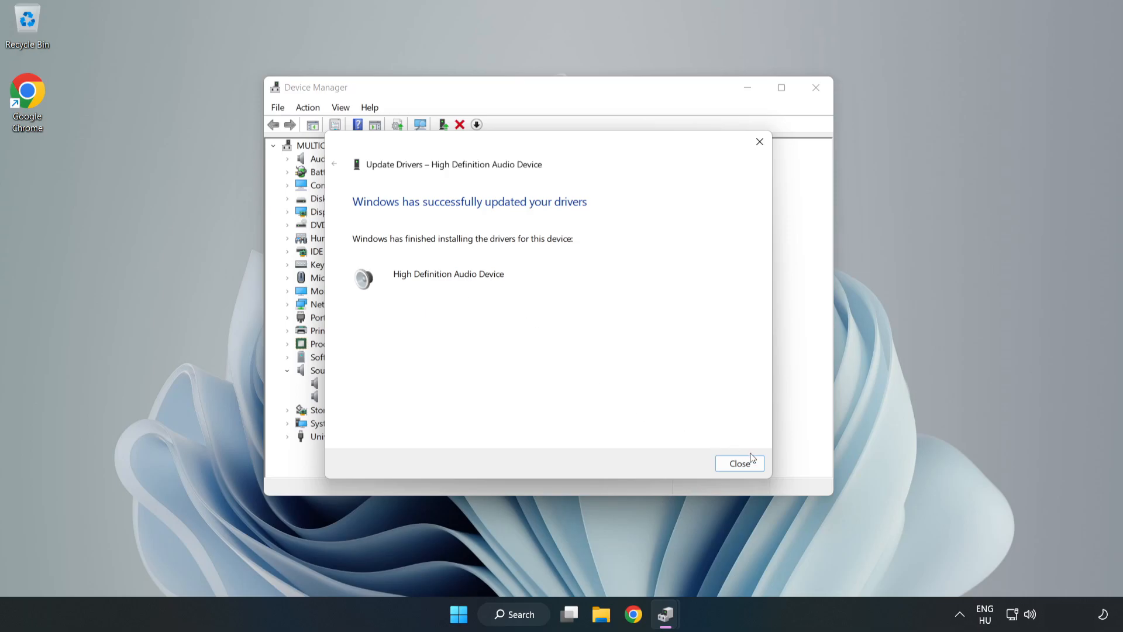
{"action": "left_click", "coordinate": [740, 462]}
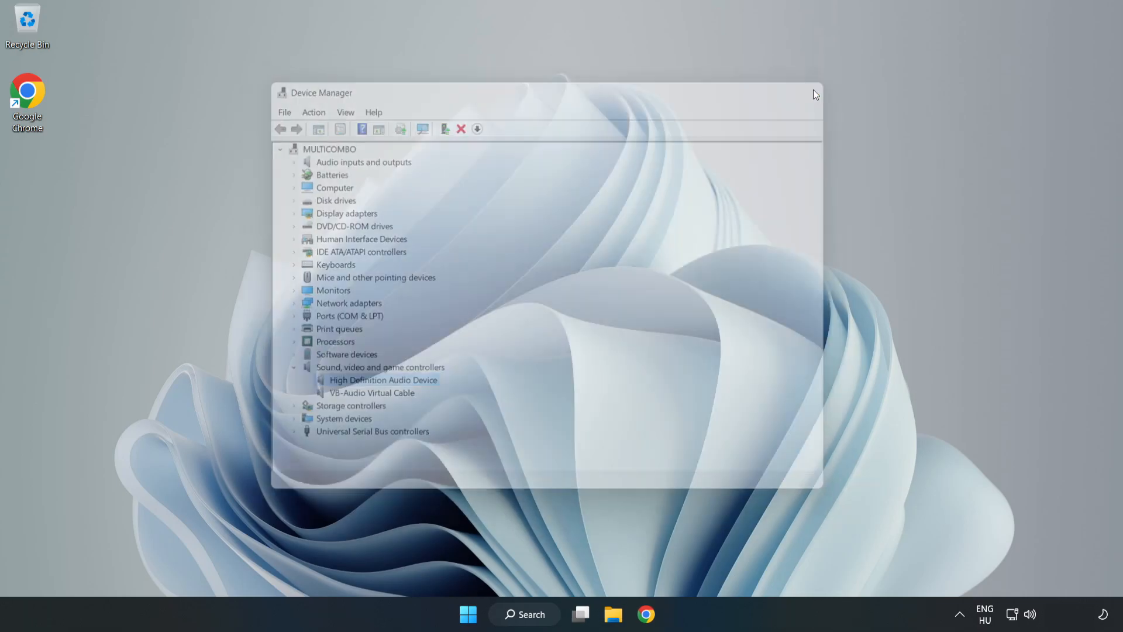
{"action": "left_click", "coordinate": [468, 614]}
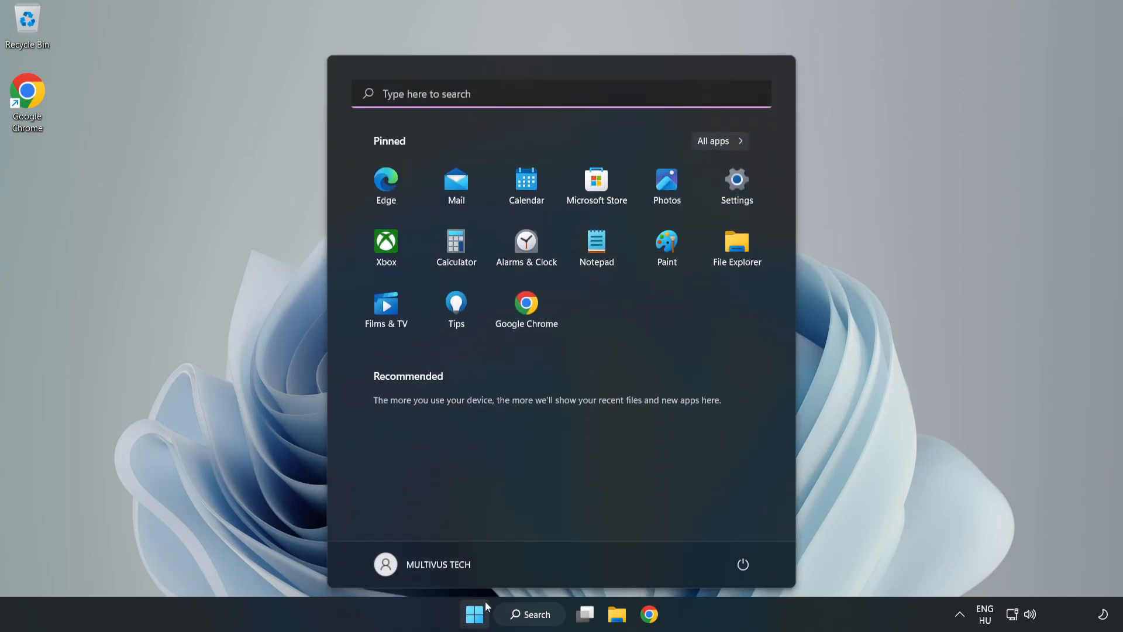
{"action": "left_click", "coordinate": [743, 565]}
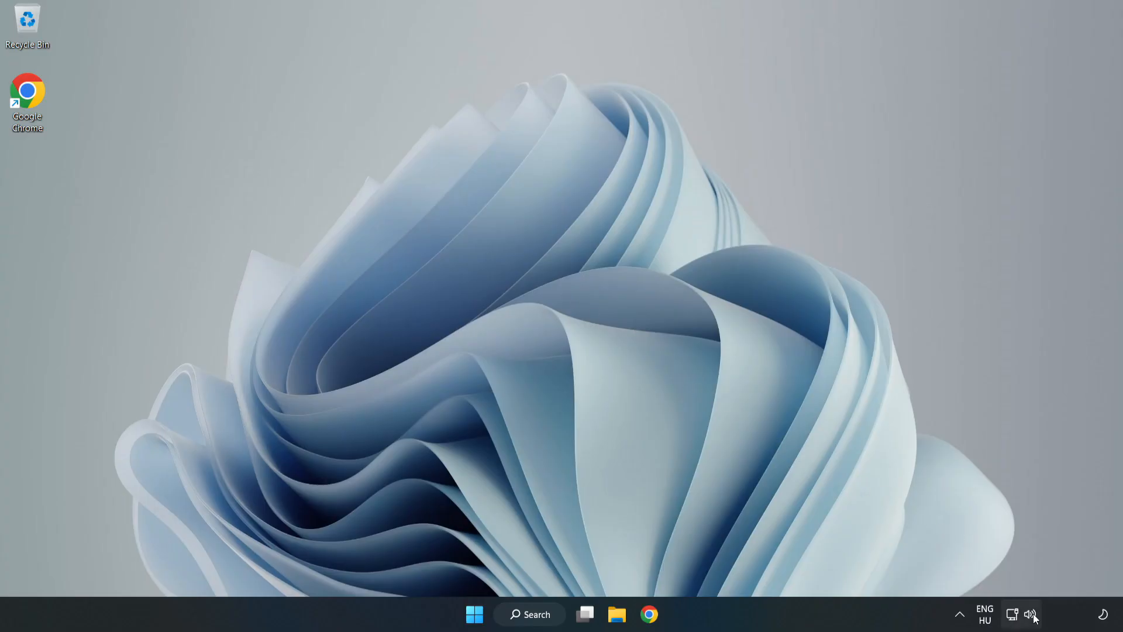
- Launch Troubleshoot sound problems from the taskbar speaker icon's menu
{"action": "right_click", "coordinate": [1031, 614]}
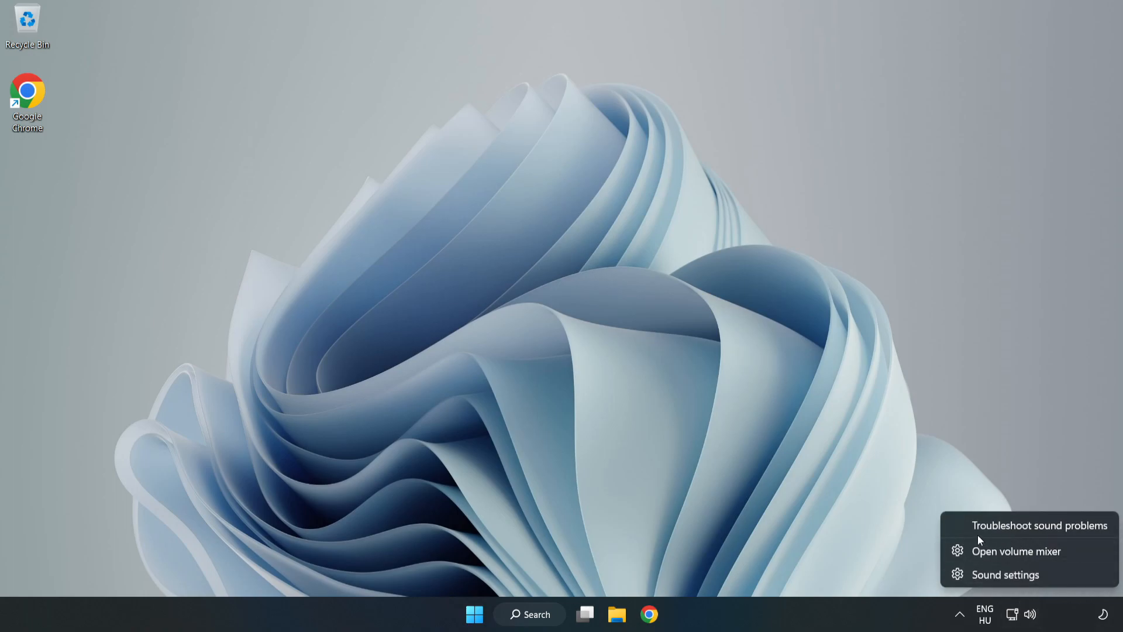
{"action": "left_click", "coordinate": [1039, 526]}
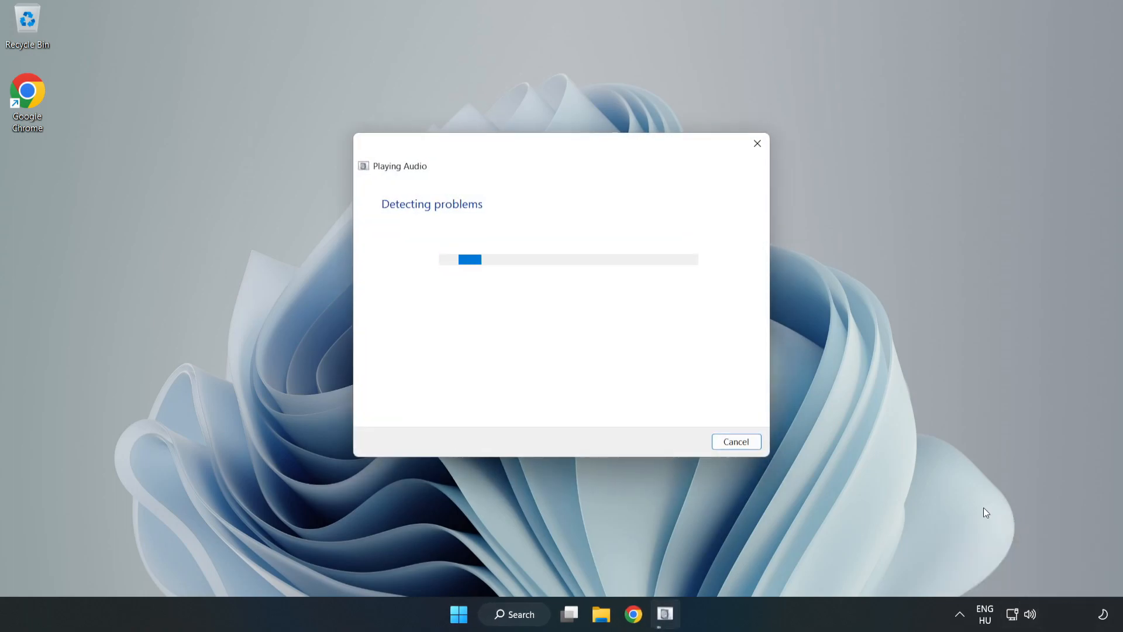